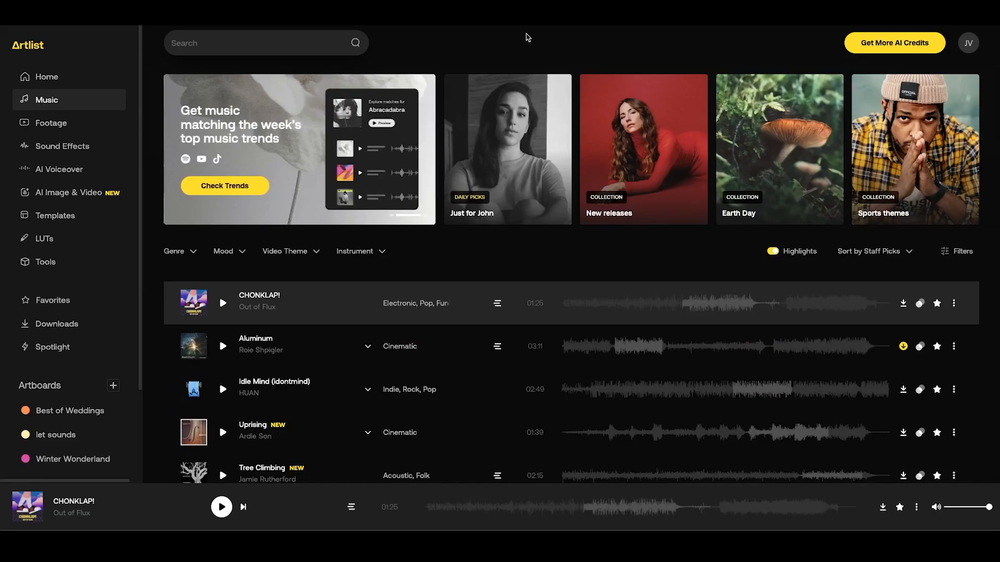
pyautogui.moveTo(75, 161)
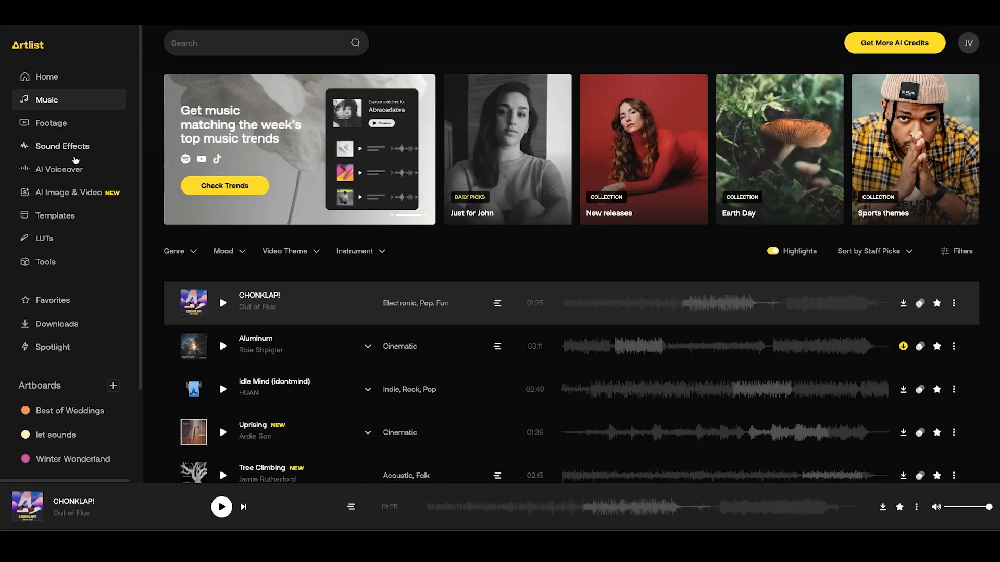
pyautogui.moveTo(68, 196)
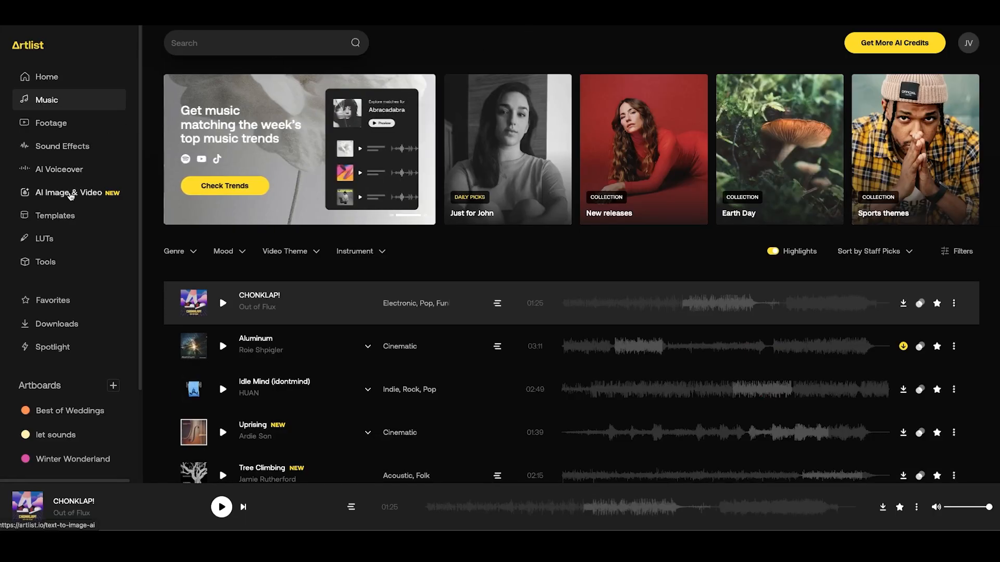
# Open AI Image & Video, scroll the Style Catalog and preview Playful 3D examples.
pyautogui.click(69, 192)
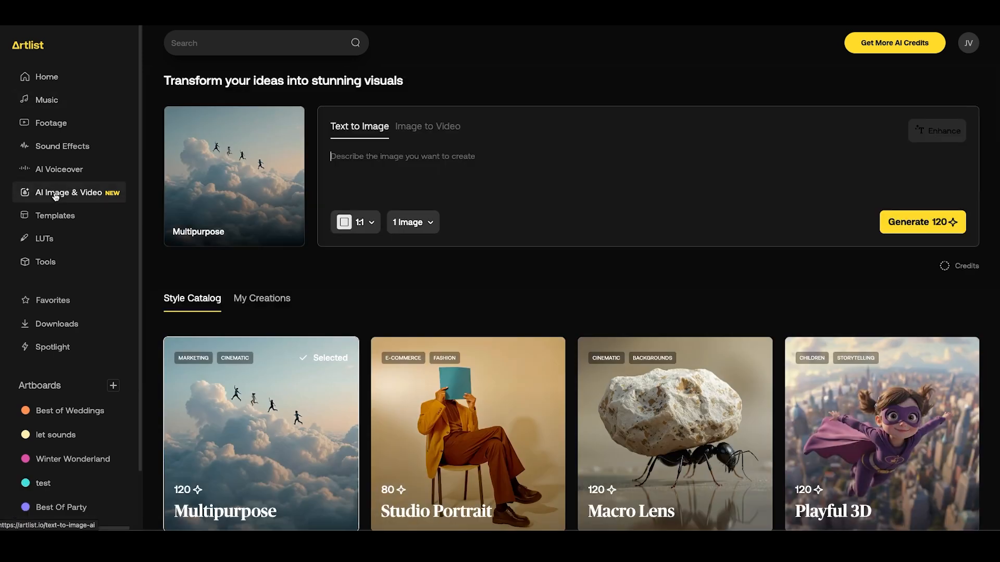
pyautogui.moveTo(421, 286)
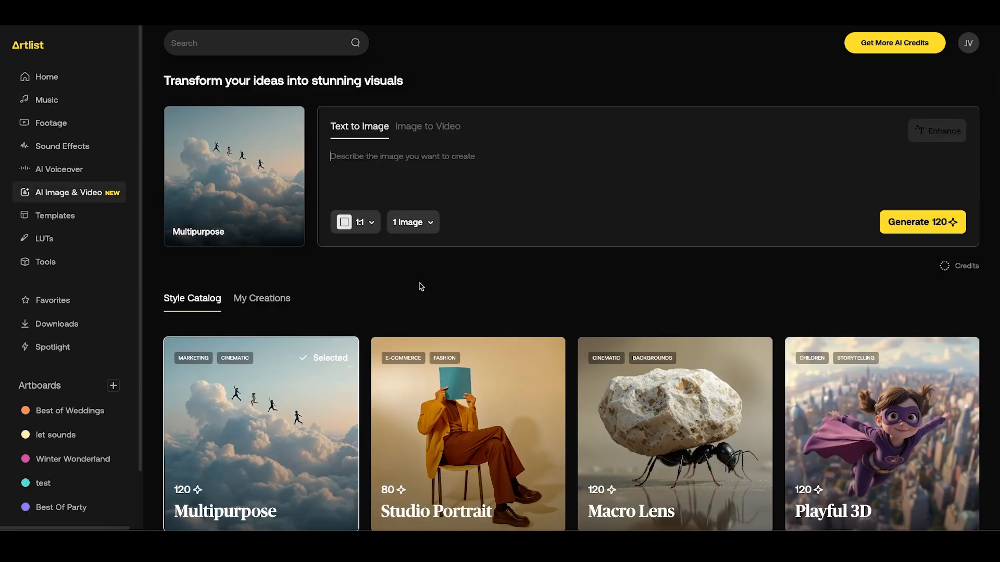
pyautogui.moveTo(426, 279)
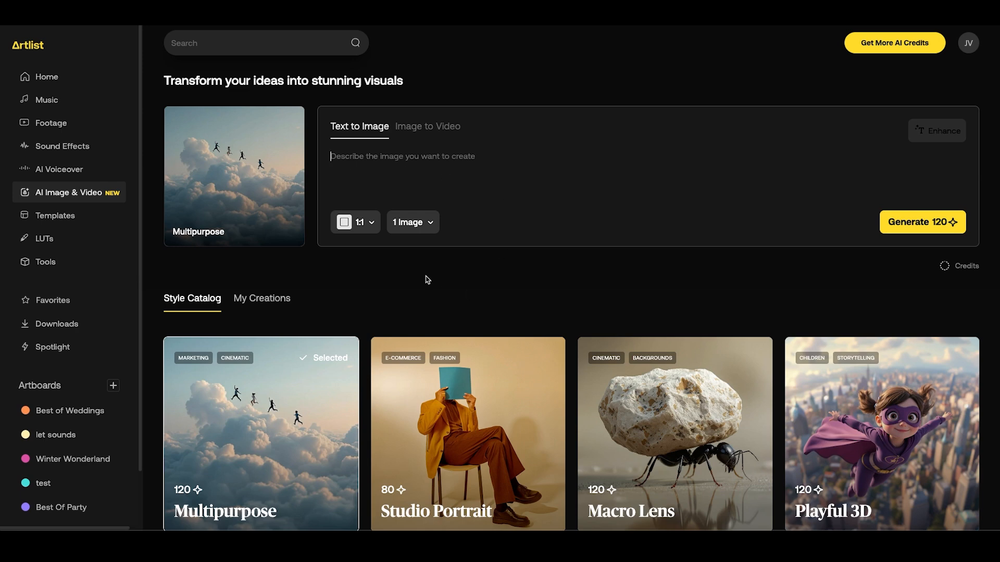
pyautogui.scroll(-3)
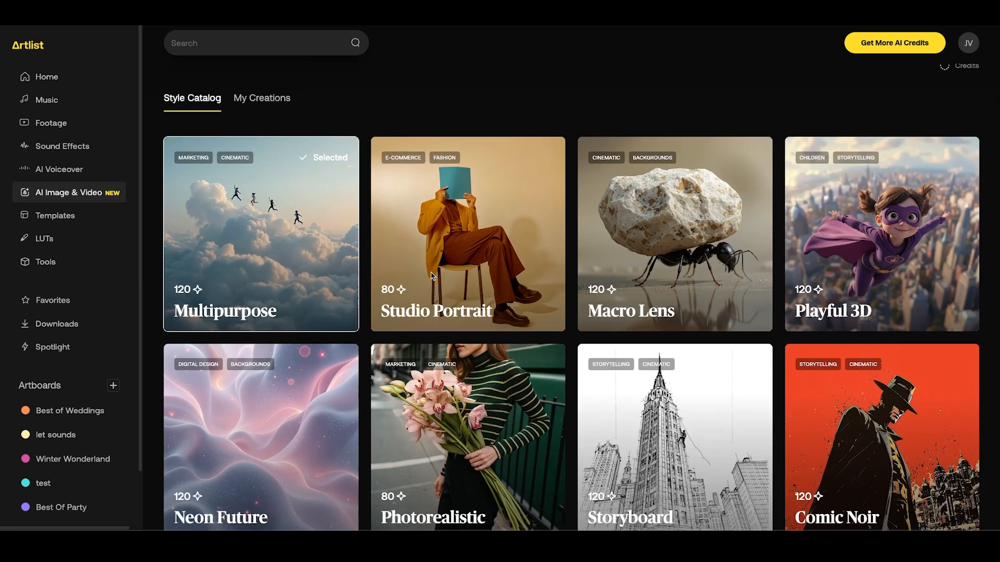
pyautogui.scroll(3)
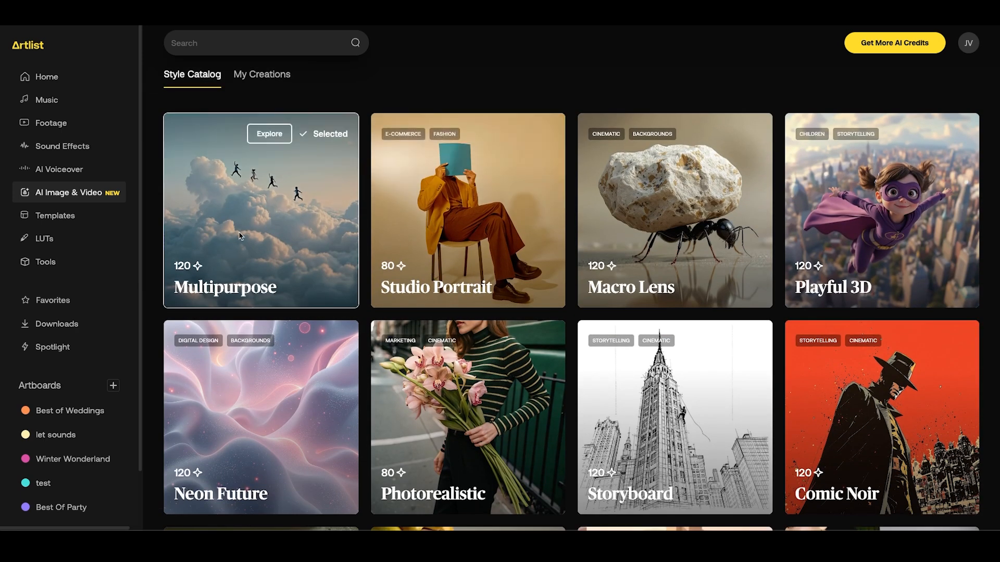
pyautogui.moveTo(348, 325)
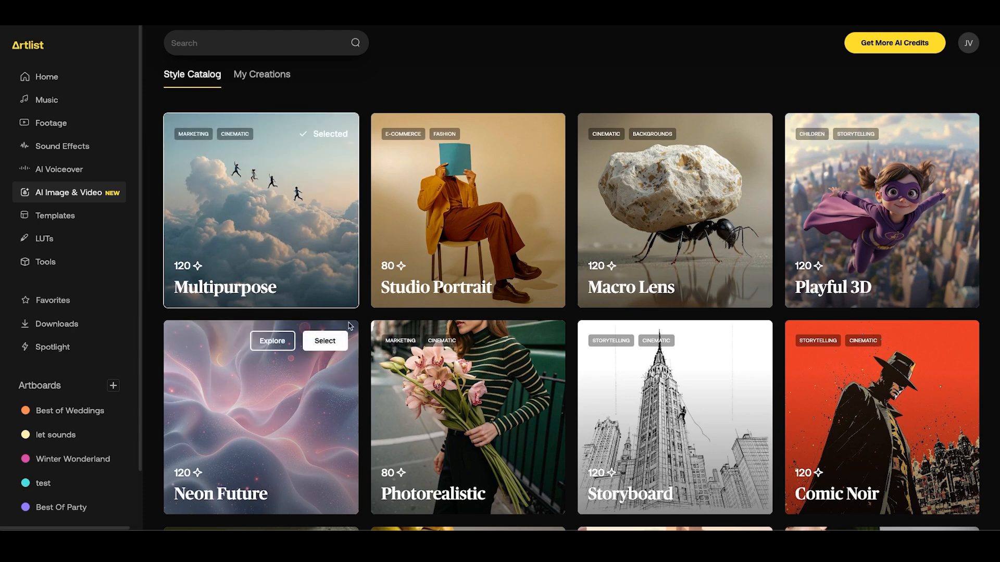
pyautogui.moveTo(941, 201)
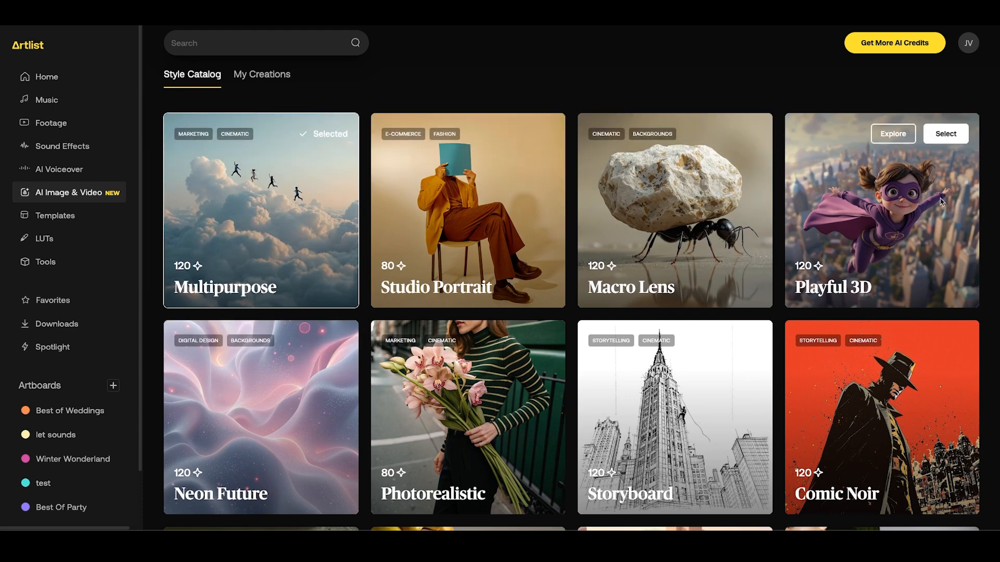
pyautogui.moveTo(879, 210)
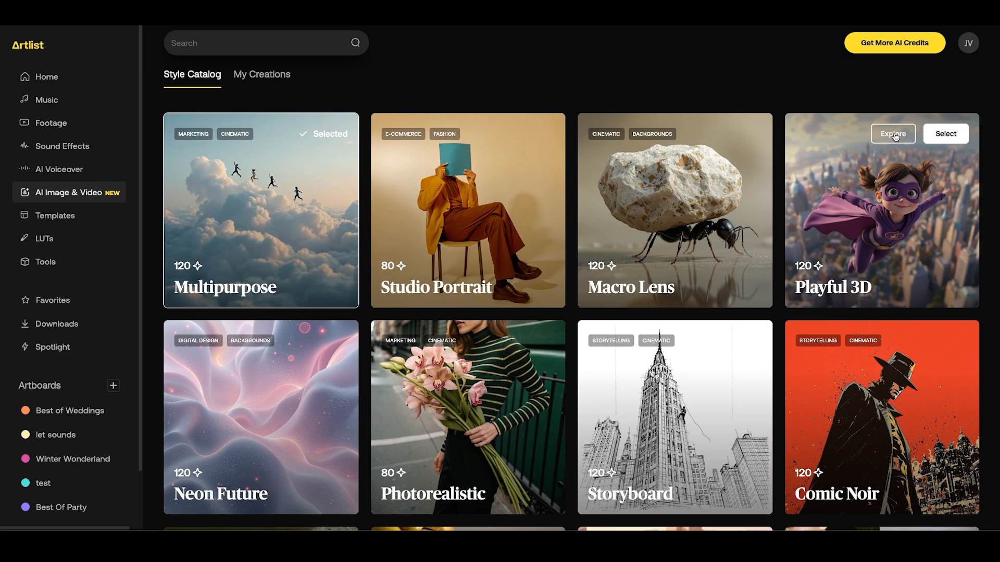
pyautogui.click(892, 133)
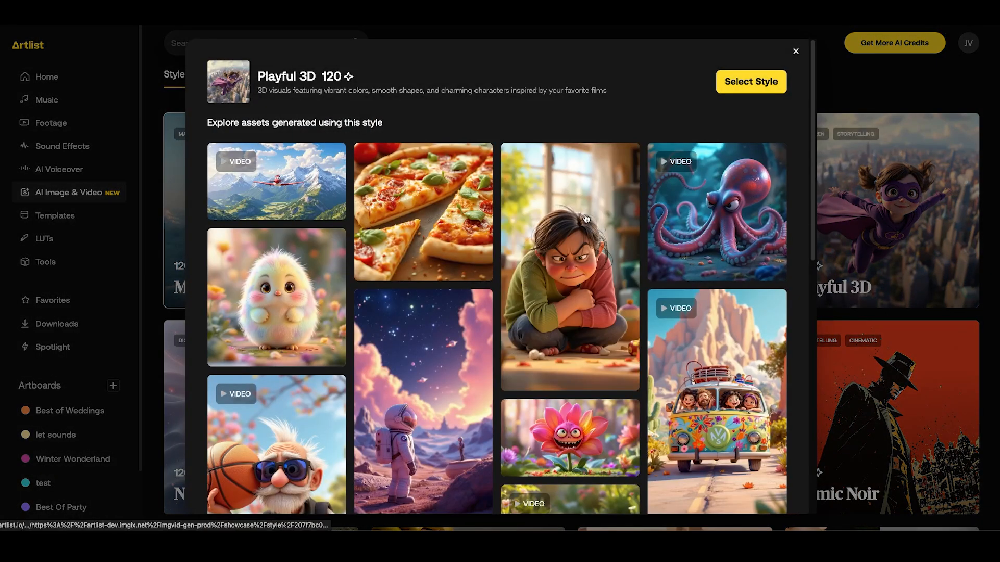
pyautogui.scroll(-3)
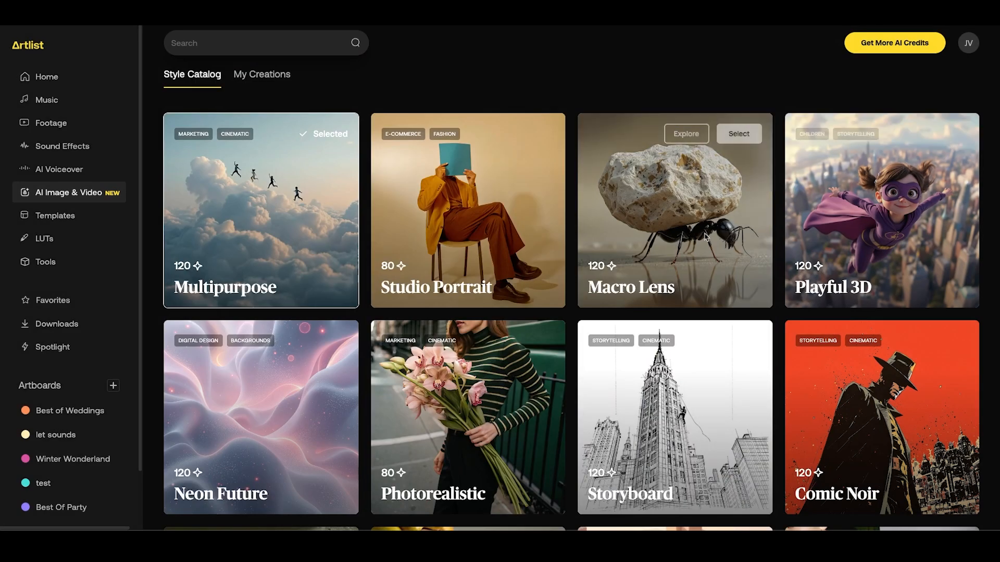
pyautogui.moveTo(941, 207)
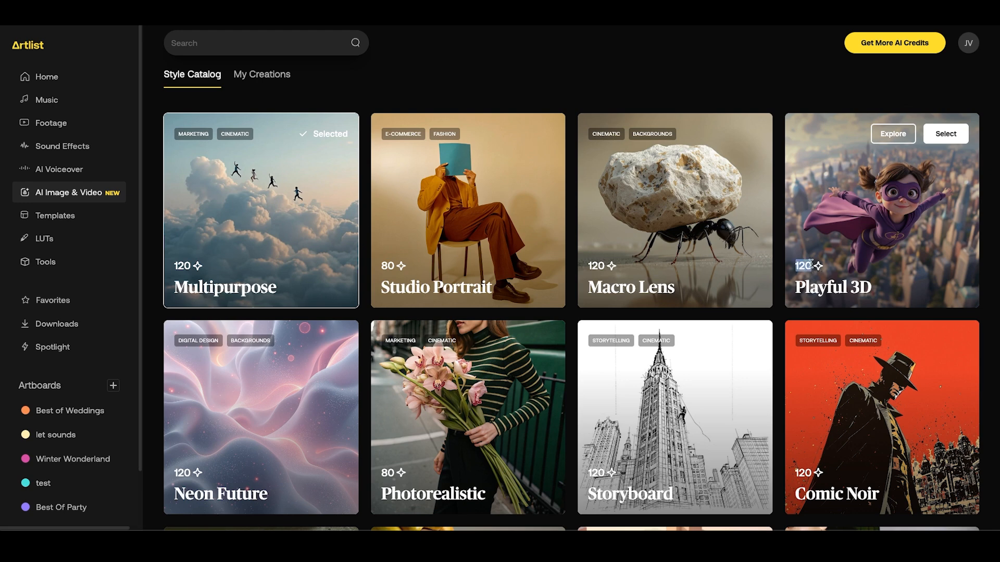
pyautogui.moveTo(860, 215)
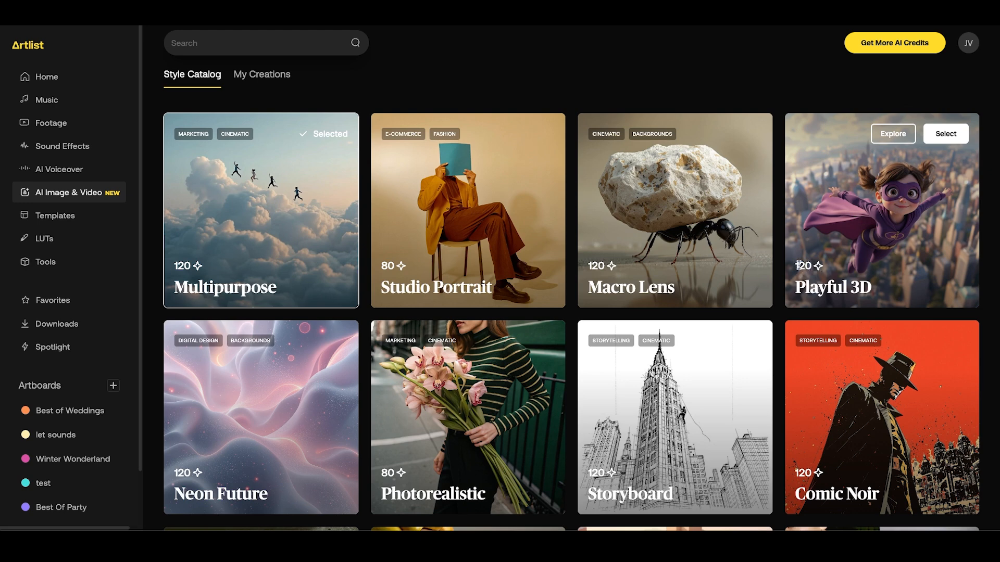
pyautogui.moveTo(895, 241)
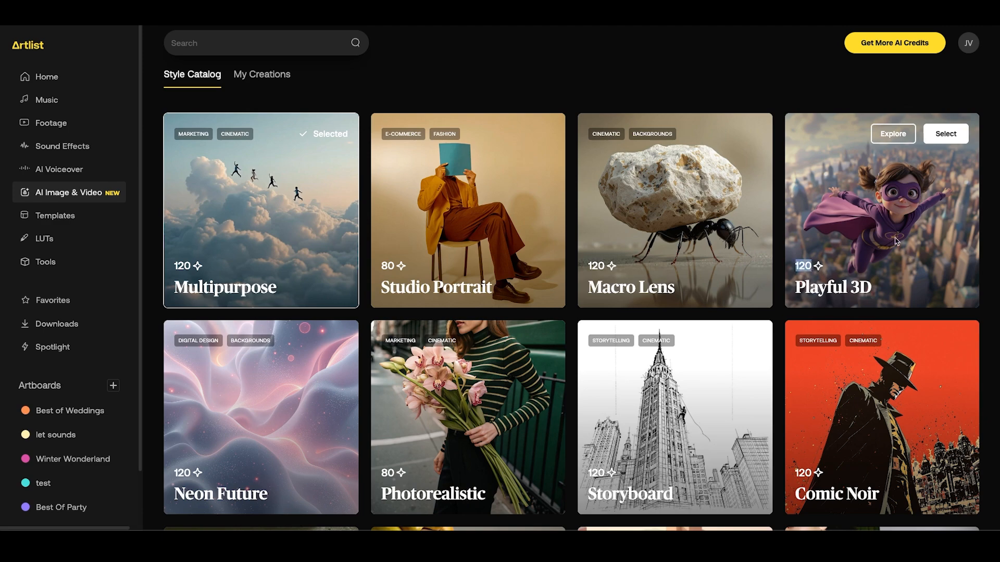
pyautogui.scroll(-3)
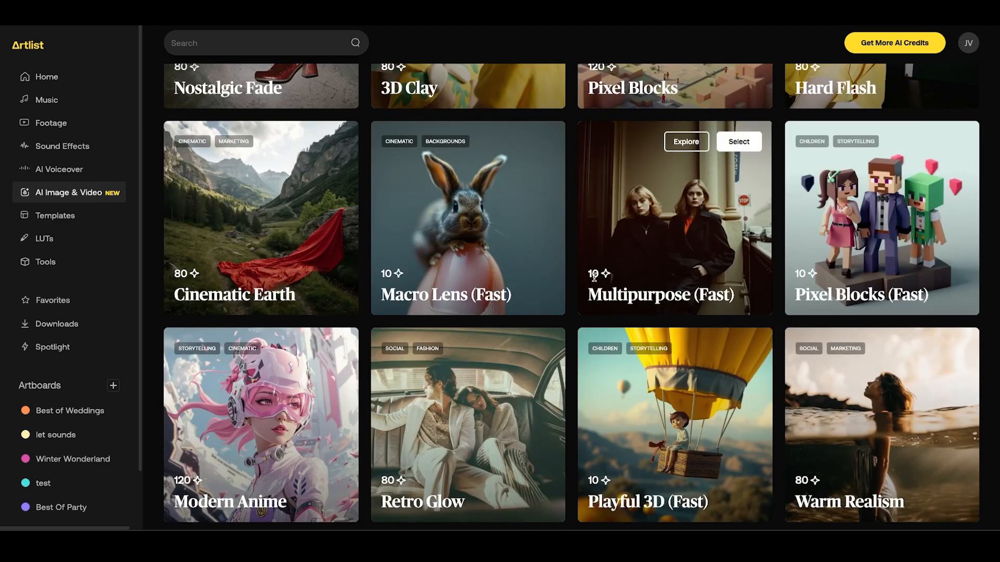
pyautogui.moveTo(468, 216)
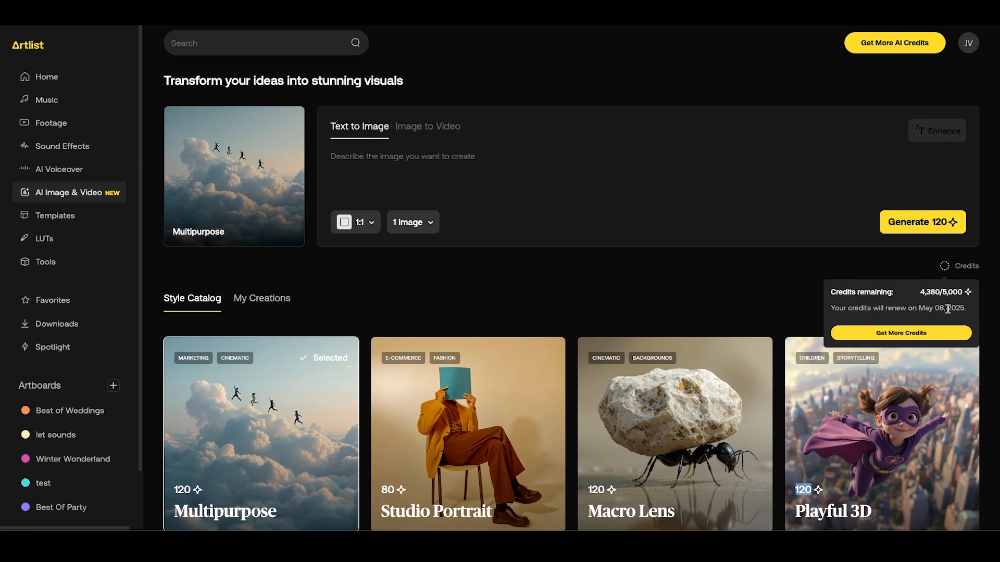
pyautogui.scroll(-3)
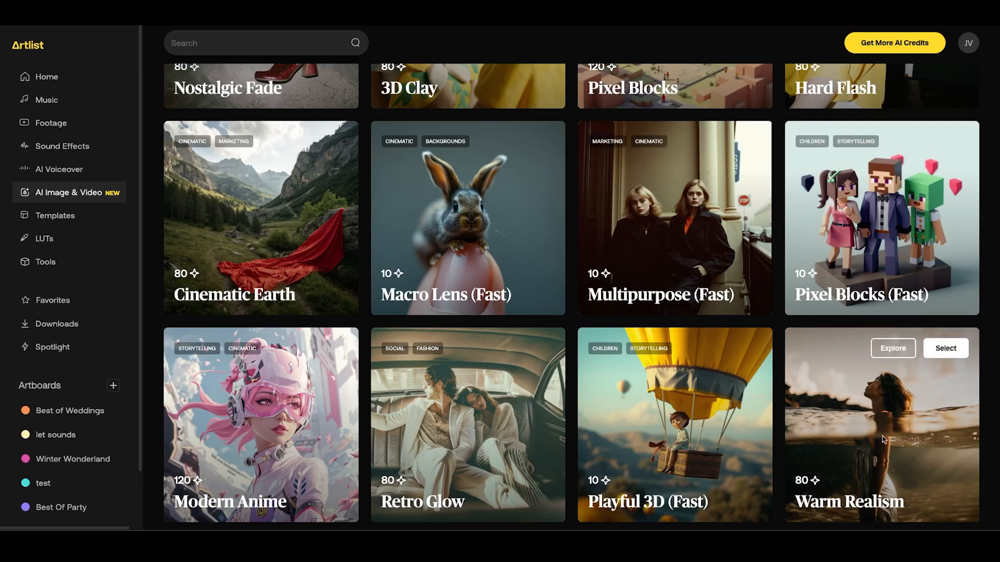
pyautogui.moveTo(970, 377)
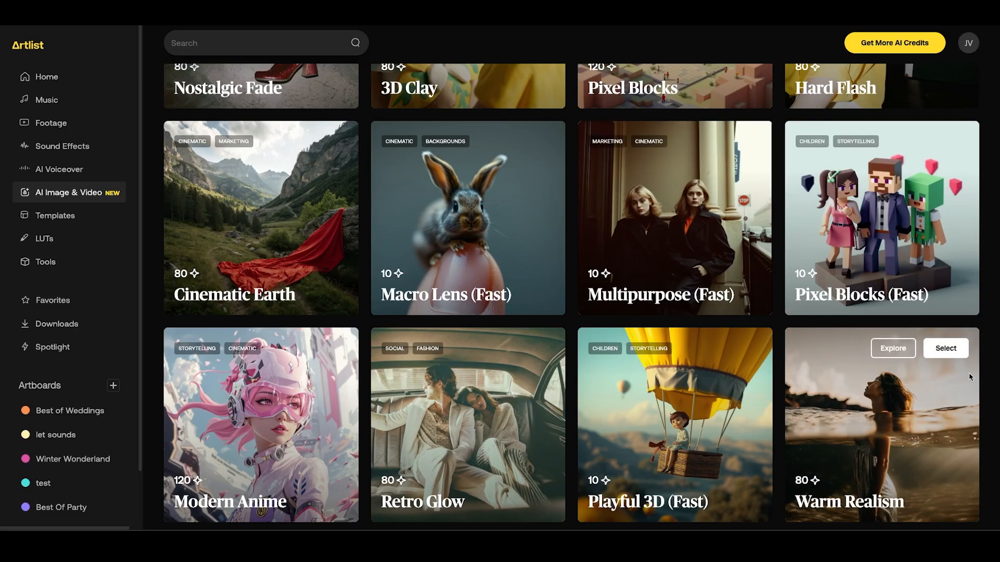
# Select Warm Realism and enter the prompt 'girl running out into the ocean at sunset…'.
pyautogui.click(946, 349)
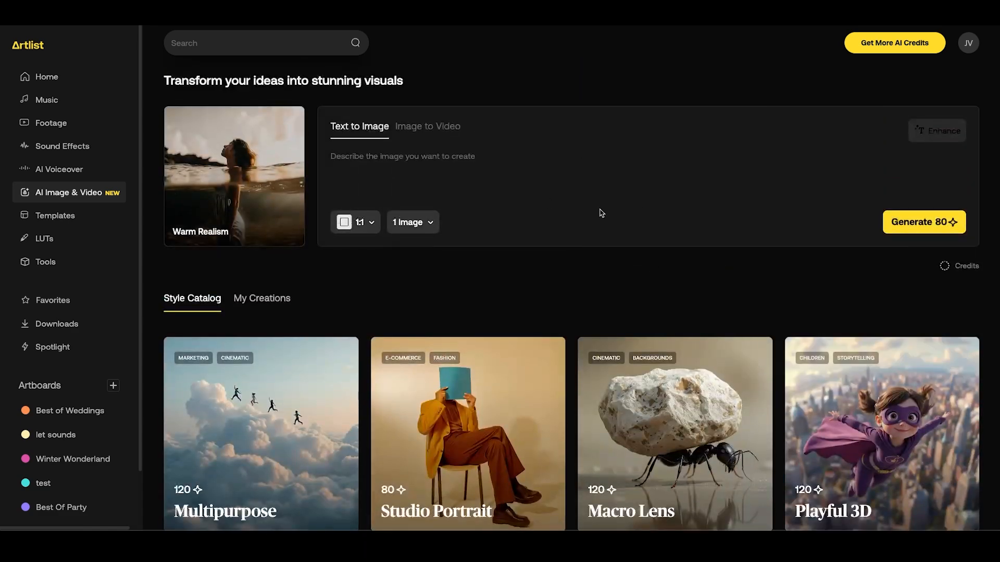
pyautogui.moveTo(353, 265)
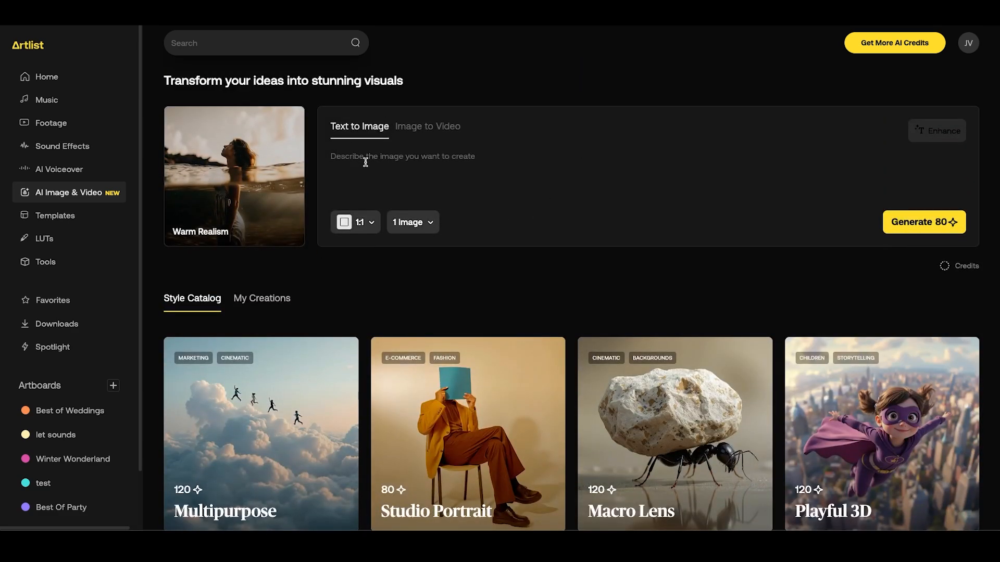
pyautogui.write('girl running out into the ocean at sunset. Wide shot with the sun behind her and birds flying around in the sky')
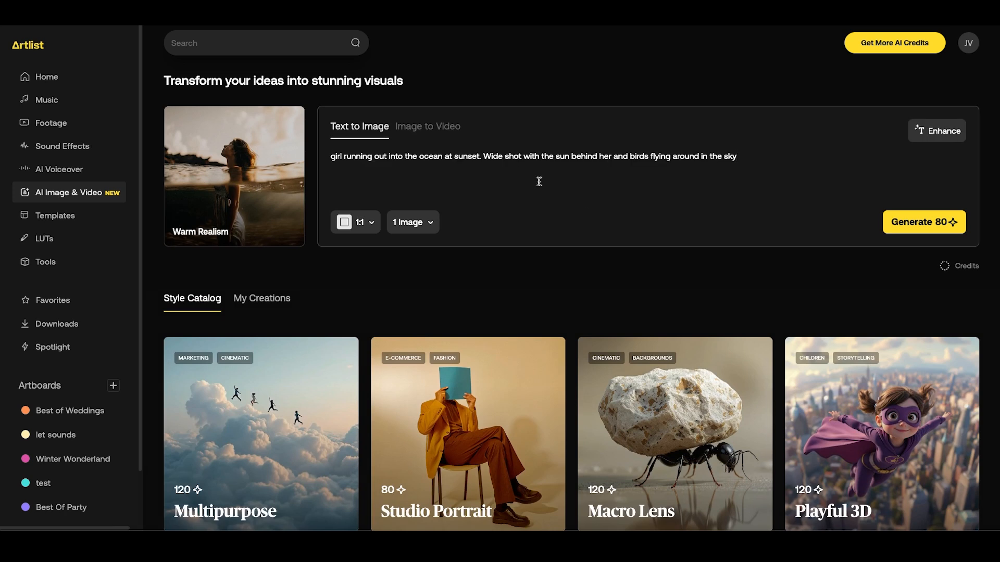
pyautogui.moveTo(546, 167)
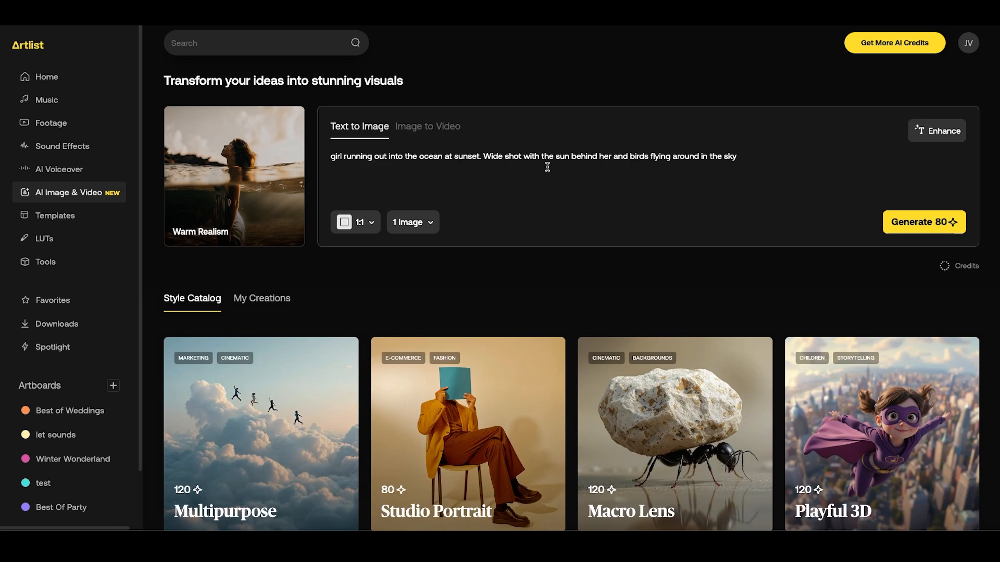
pyautogui.moveTo(704, 153)
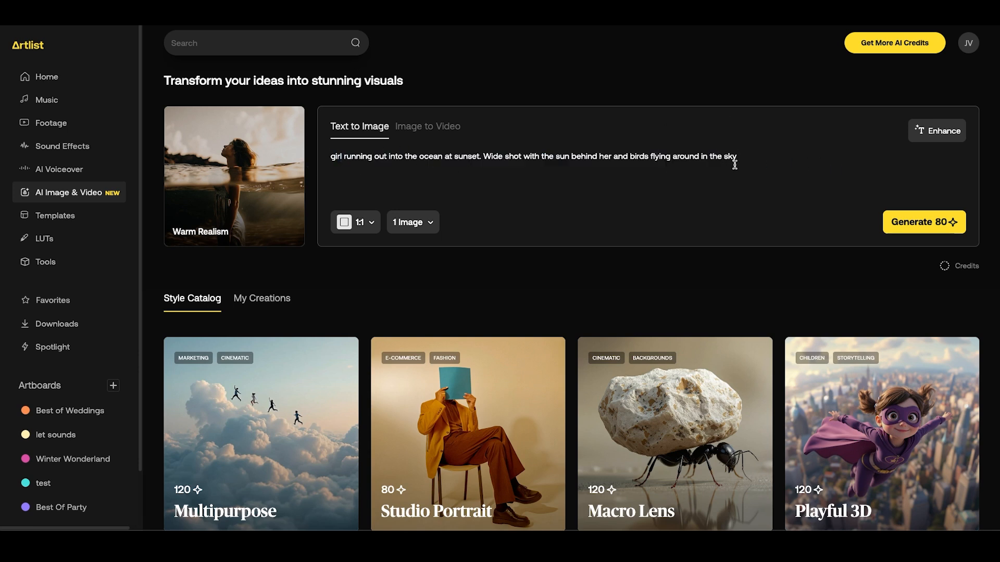
pyautogui.moveTo(936, 130)
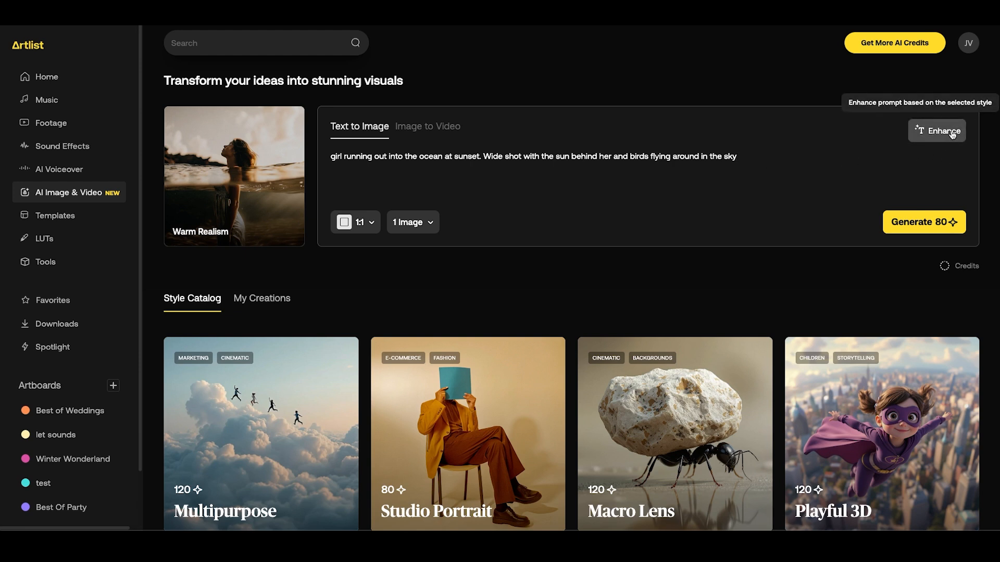
pyautogui.click(936, 131)
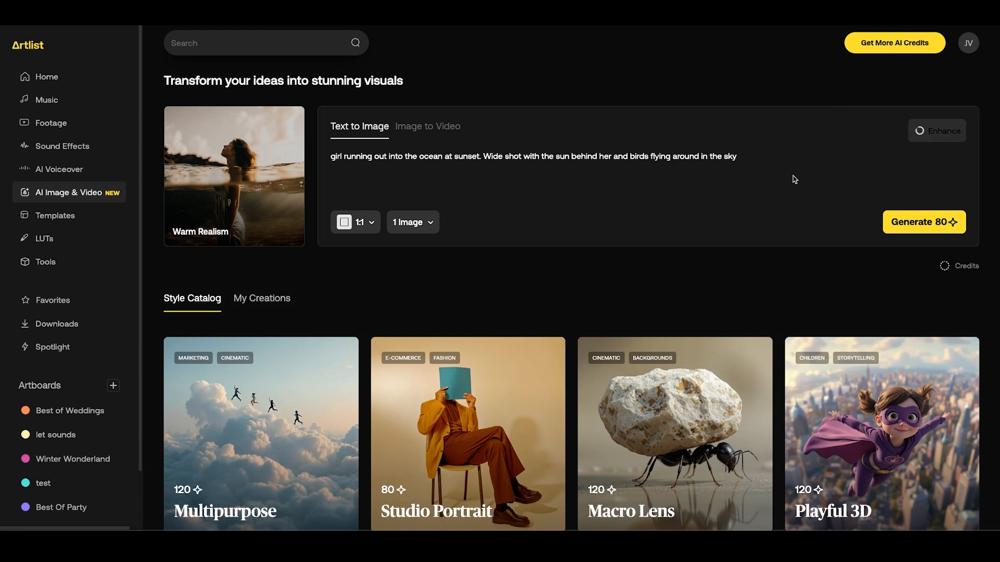
pyautogui.moveTo(733, 190)
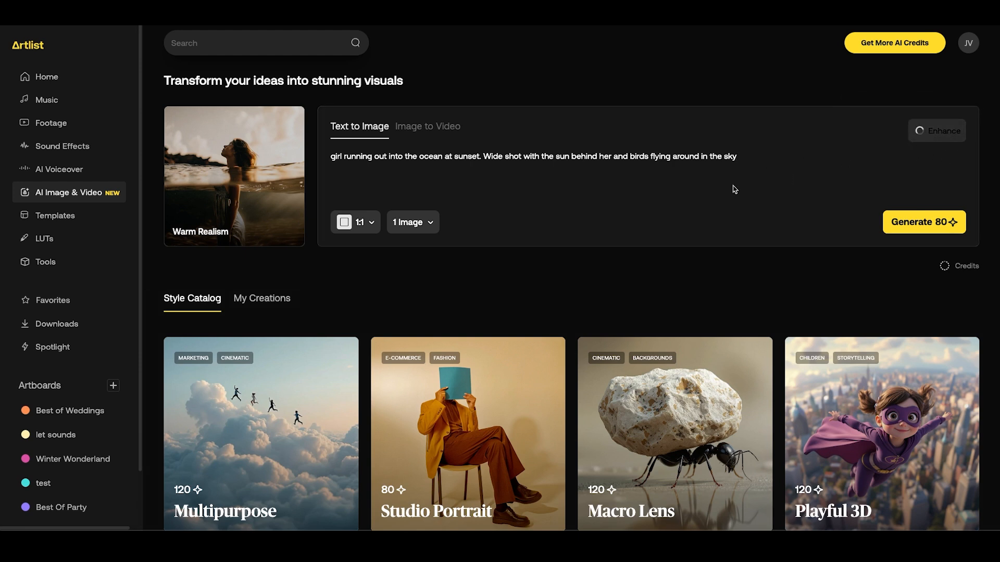
pyautogui.click(942, 130)
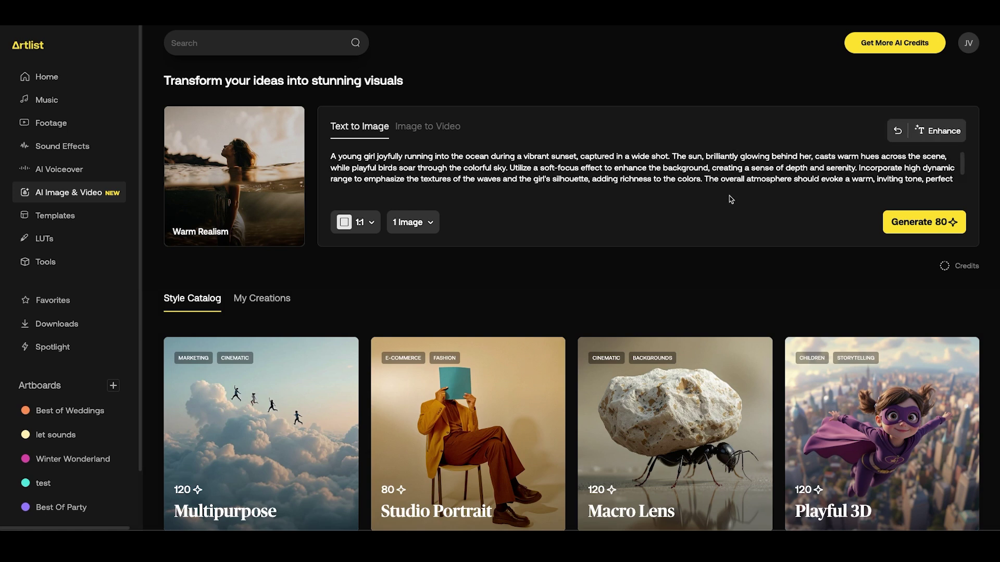
pyautogui.moveTo(575, 151)
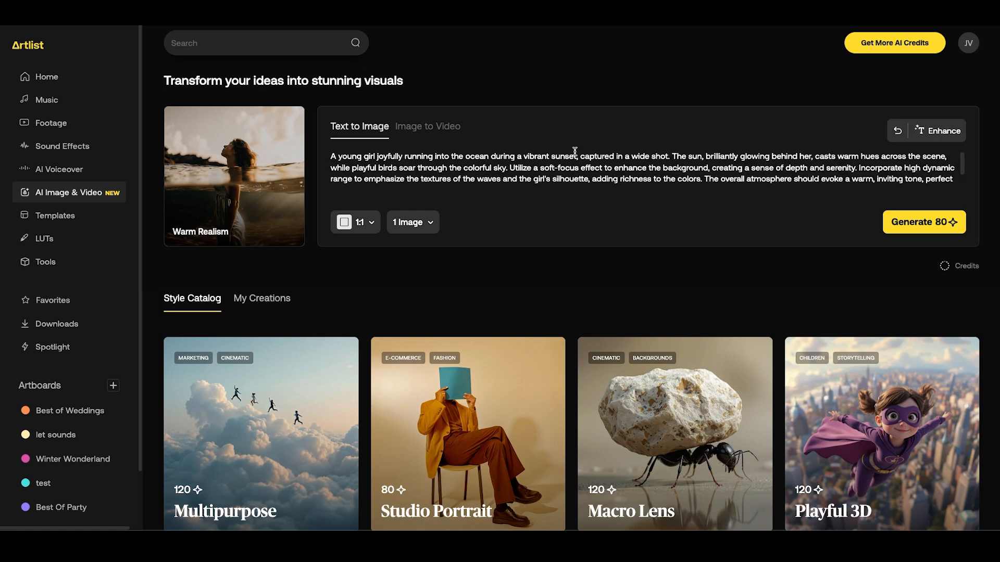
pyautogui.moveTo(577, 198)
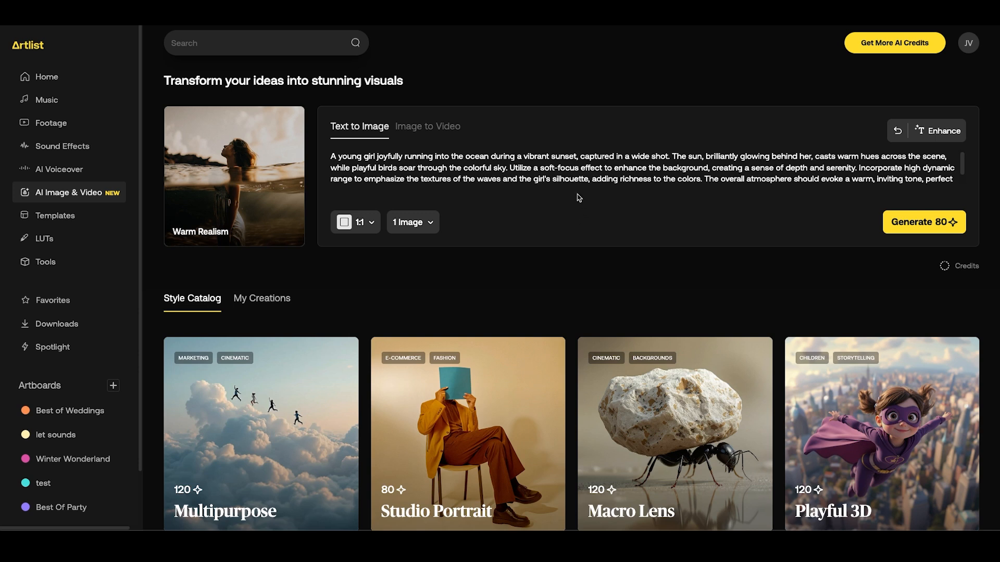
pyautogui.moveTo(662, 210)
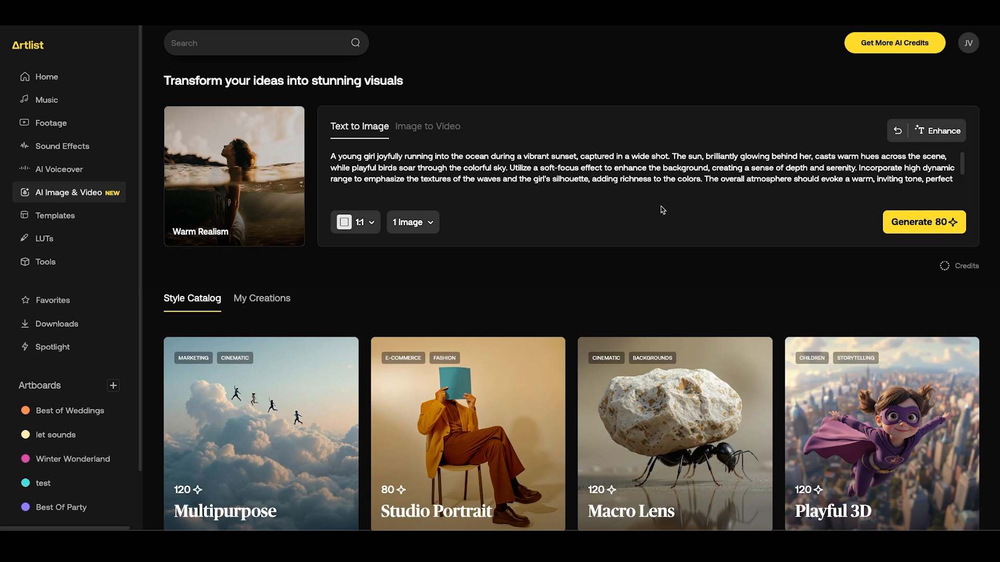
pyautogui.moveTo(699, 210)
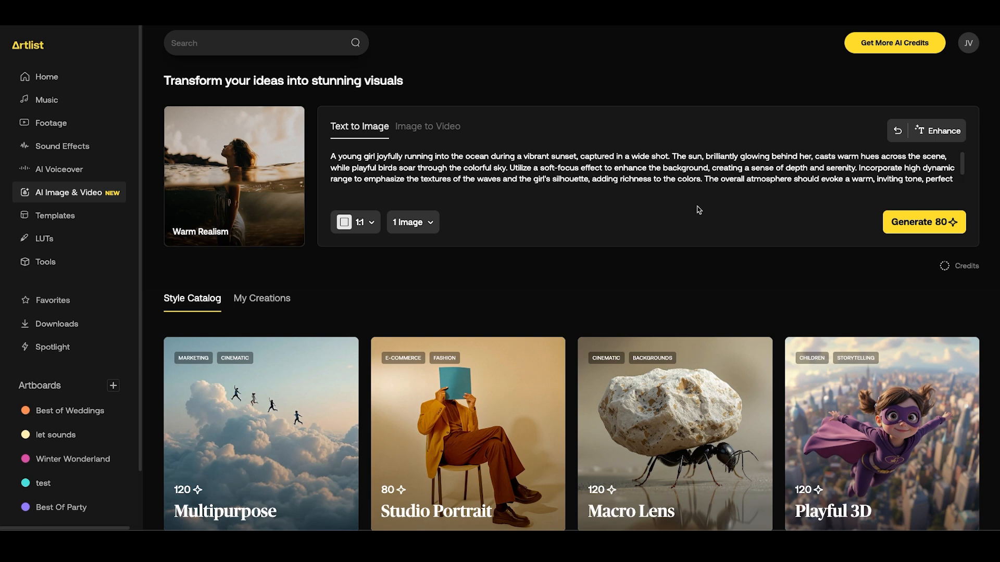
pyautogui.moveTo(937, 131)
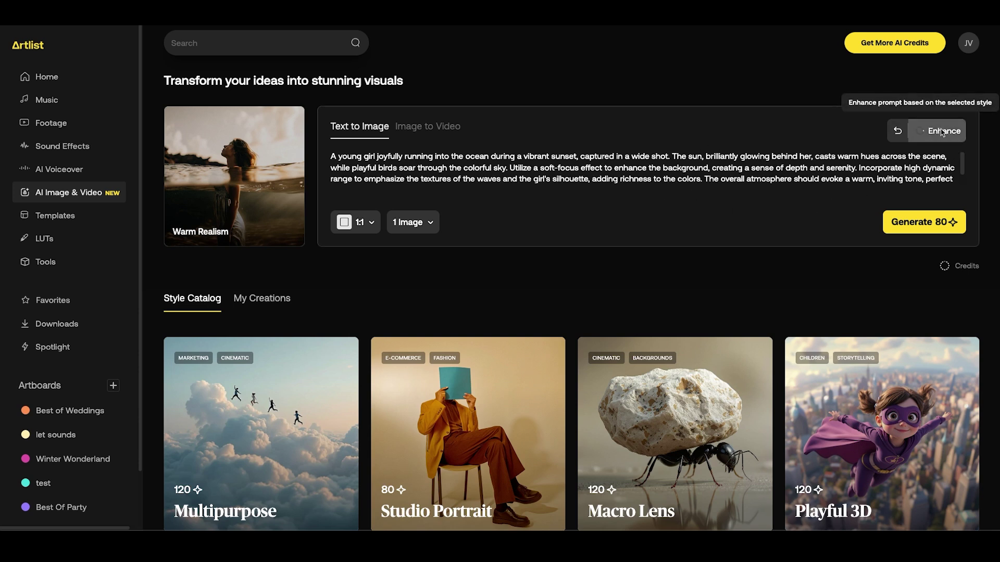
pyautogui.click(944, 131)
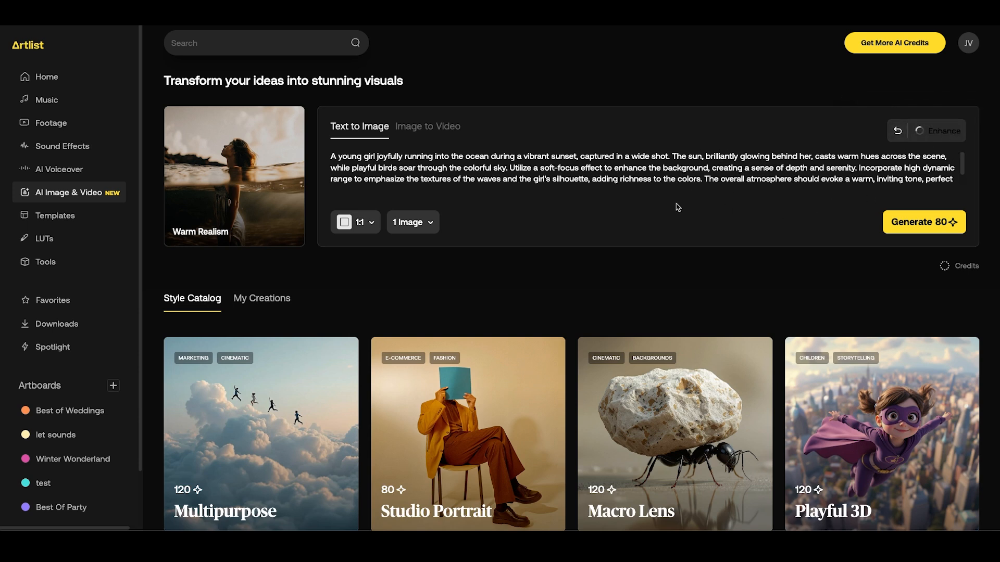
pyautogui.click(937, 131)
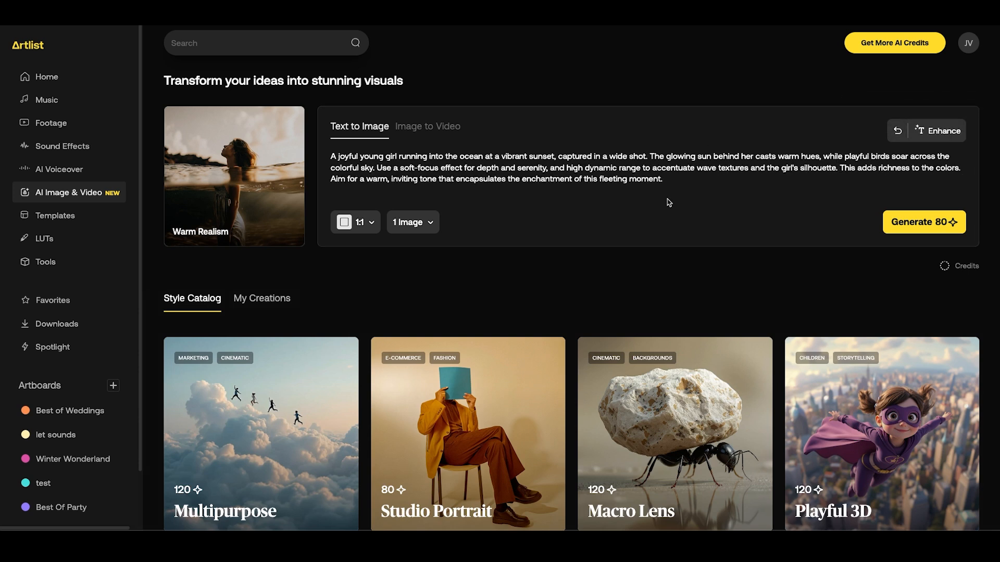
pyautogui.moveTo(893, 161)
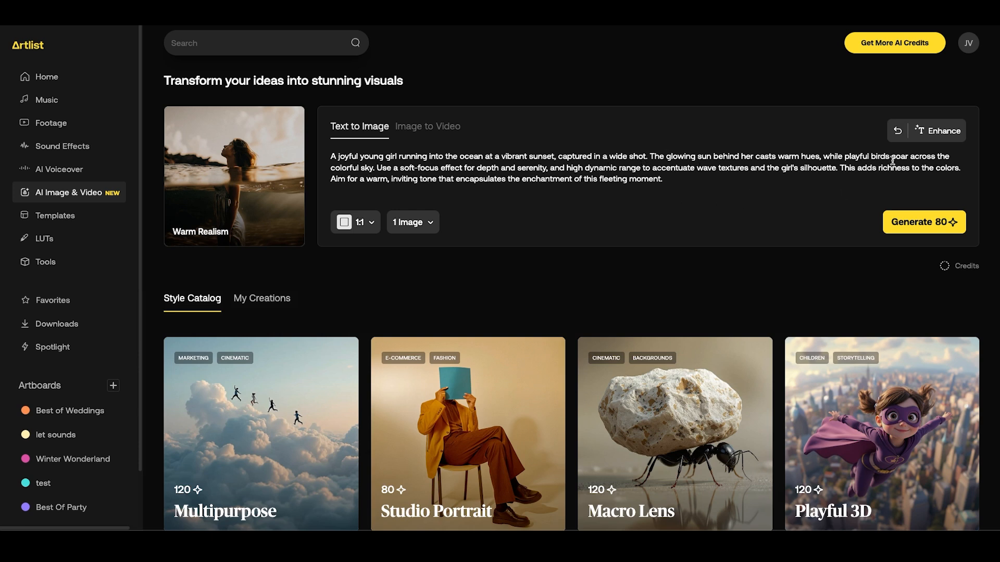
pyautogui.click(938, 130)
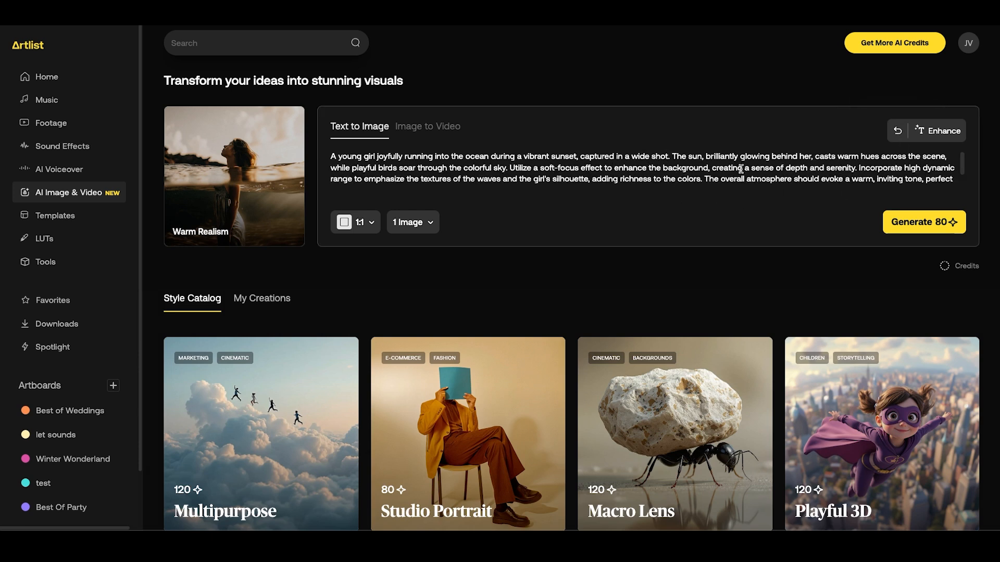
pyautogui.moveTo(750, 205)
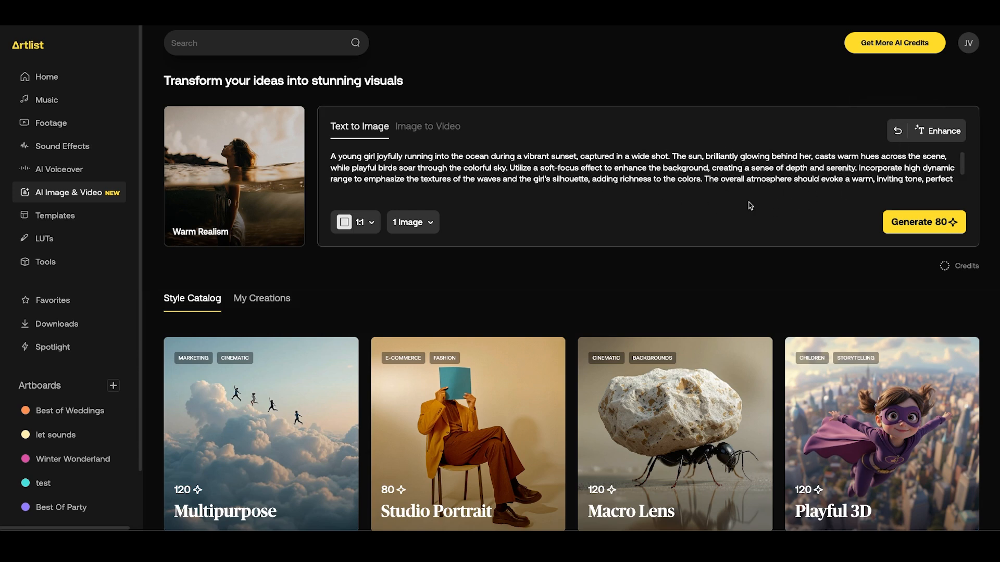
pyautogui.moveTo(724, 214)
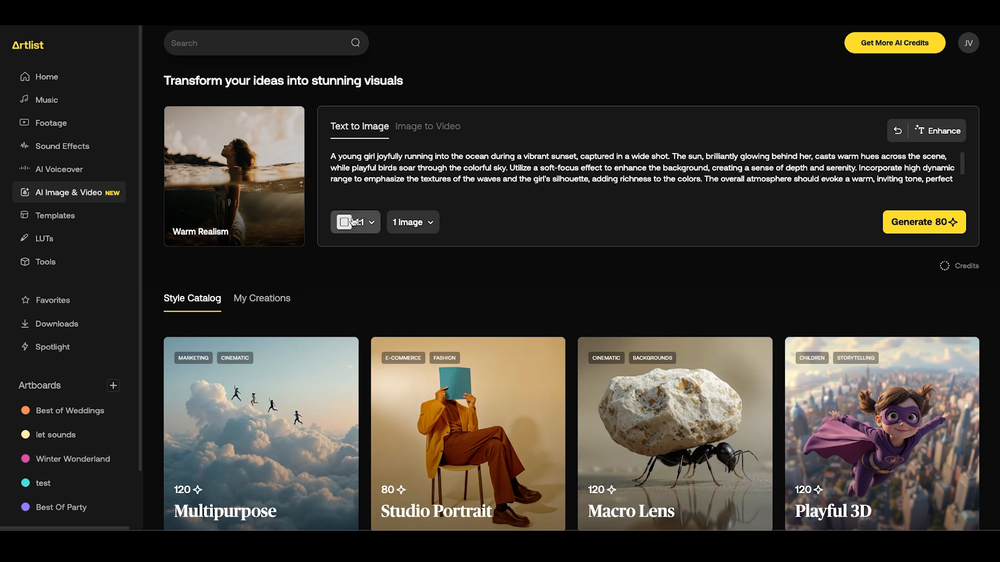
# Set Landscape 16:9 with 1 image and start generating the beach-girl image.
pyautogui.click(355, 221)
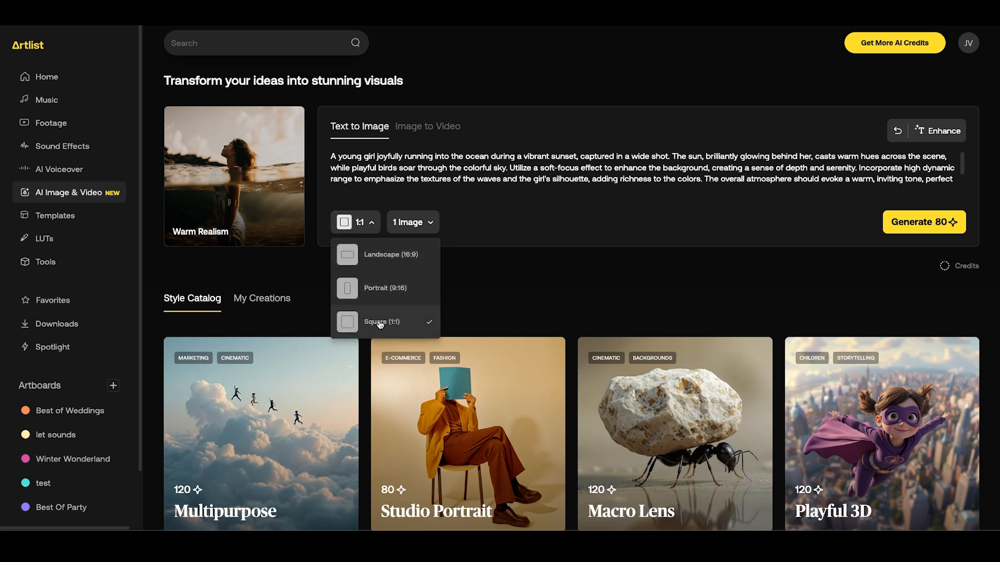
pyautogui.moveTo(389, 254)
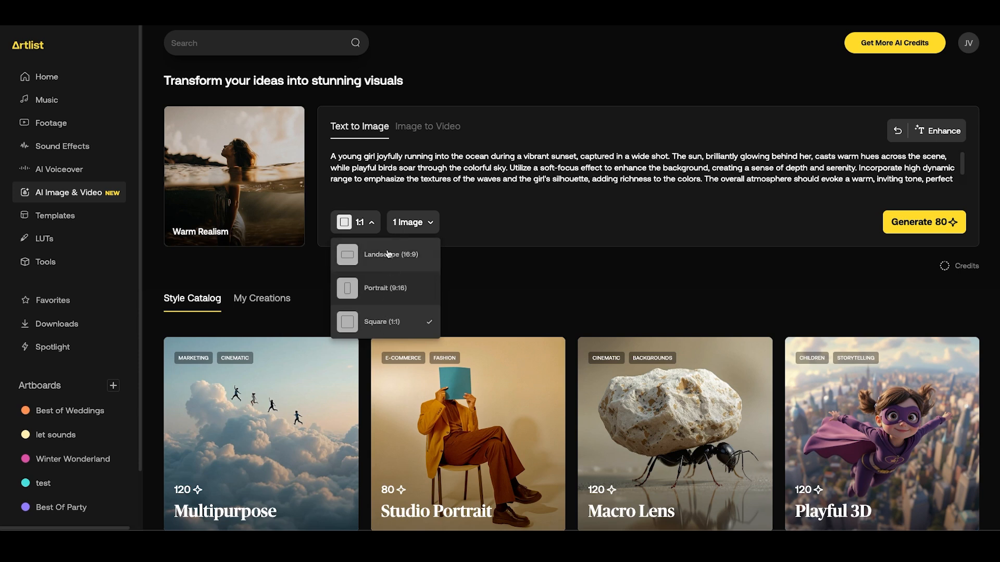
pyautogui.moveTo(382, 278)
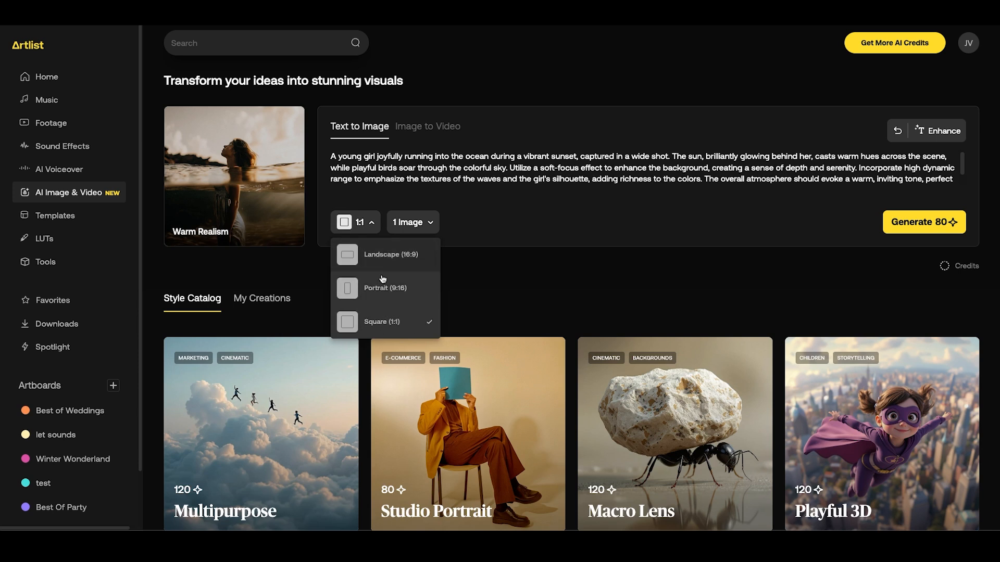
pyautogui.moveTo(381, 259)
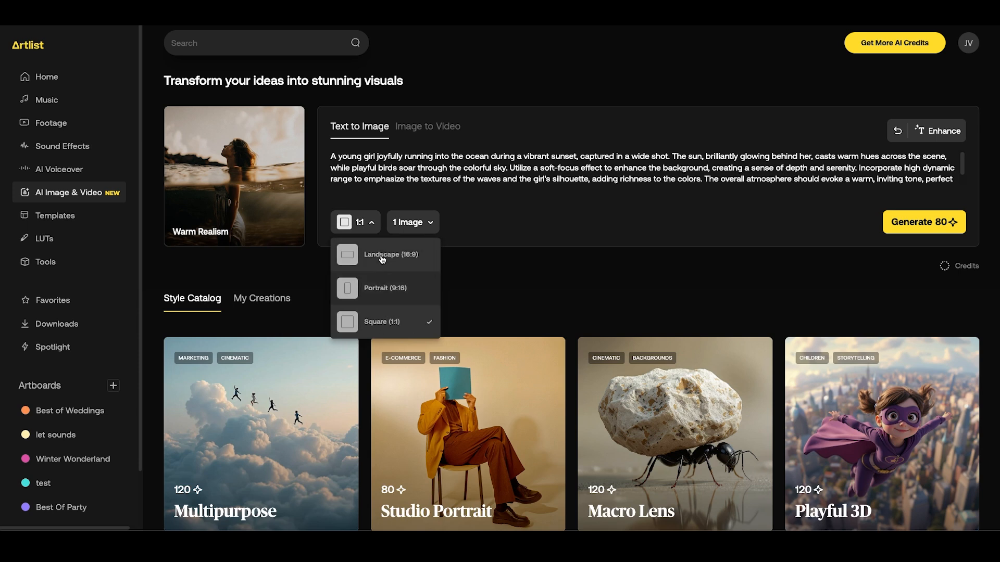
pyautogui.click(390, 253)
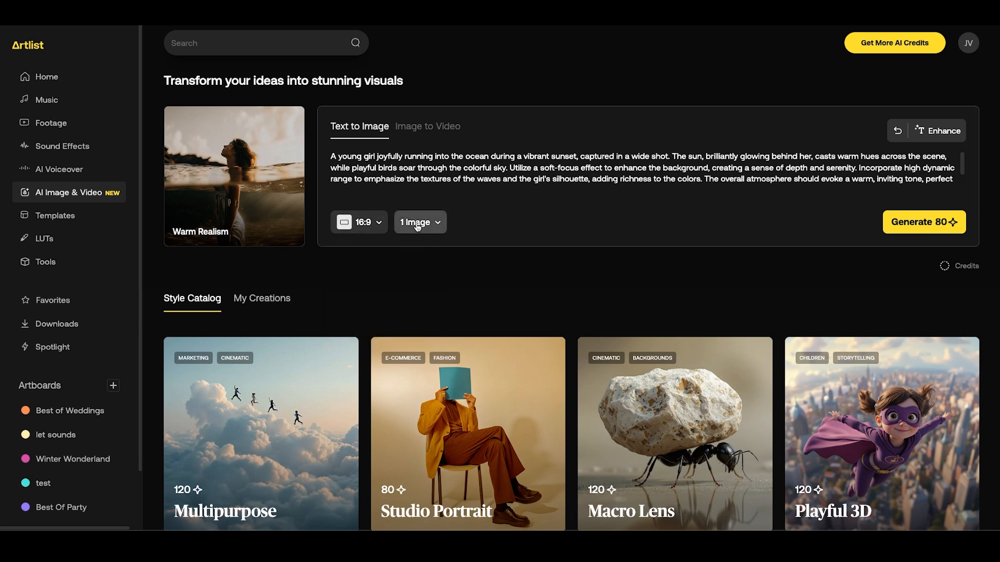
pyautogui.click(419, 222)
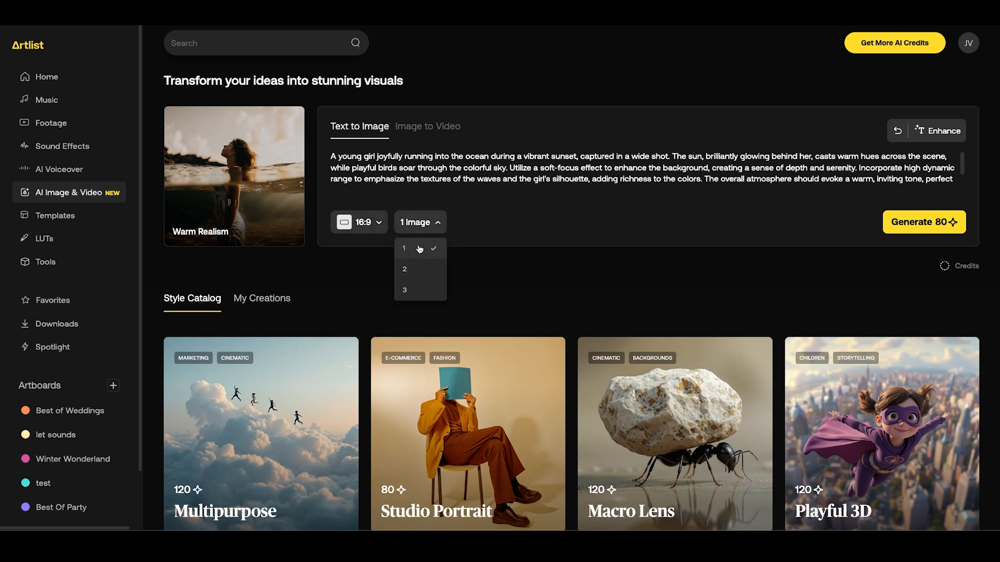
pyautogui.click(404, 270)
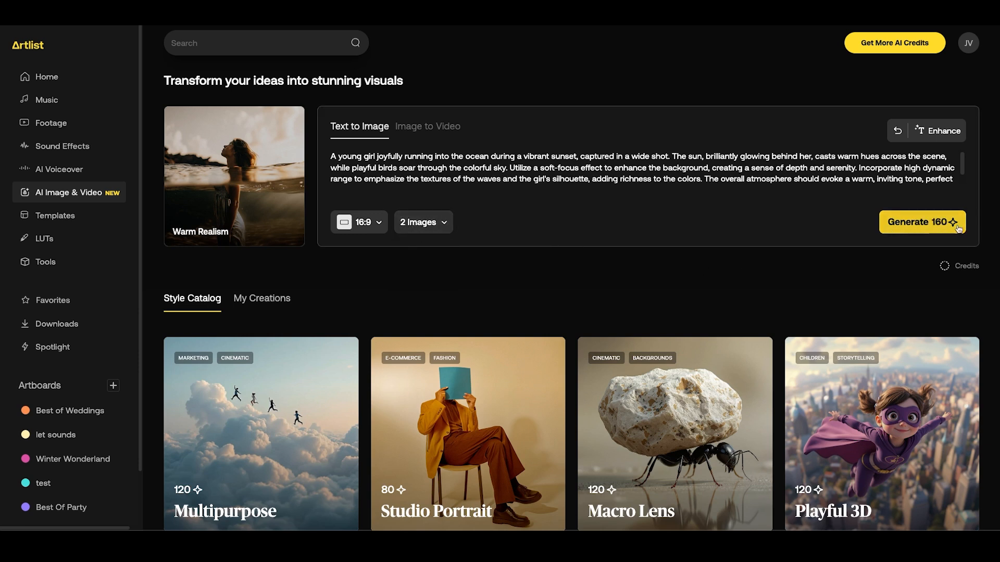
pyautogui.click(422, 221)
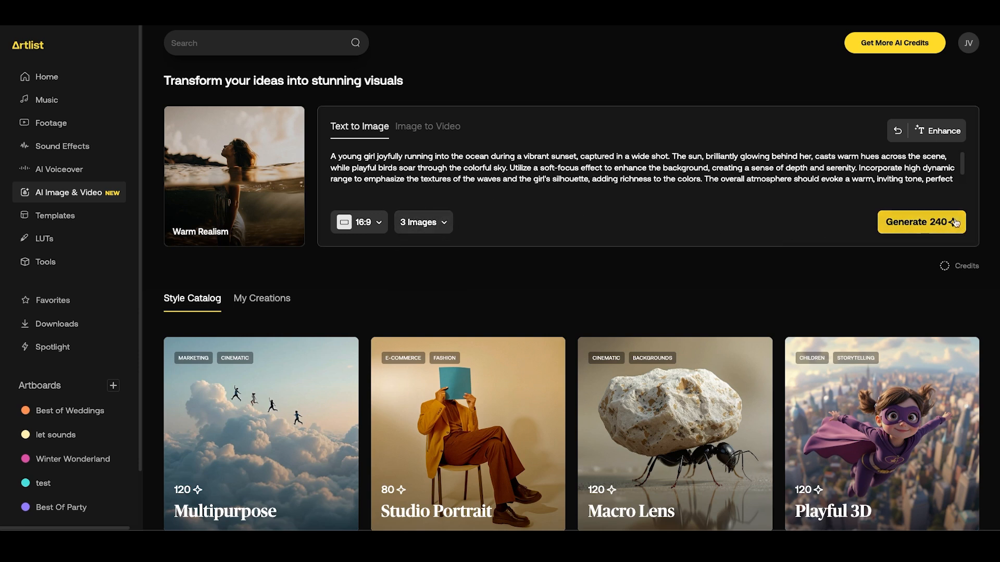
pyautogui.click(422, 222)
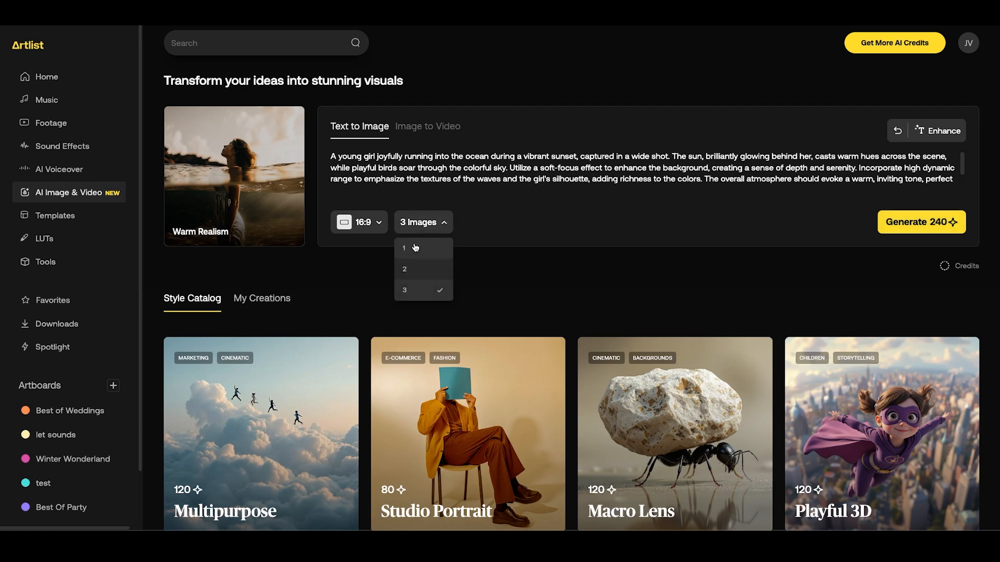
pyautogui.click(404, 248)
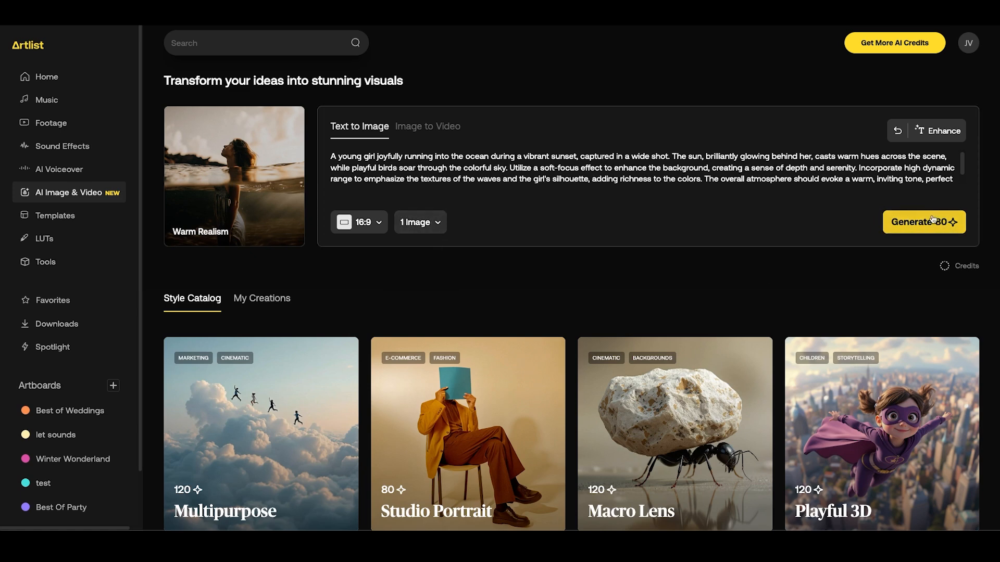
pyautogui.click(262, 288)
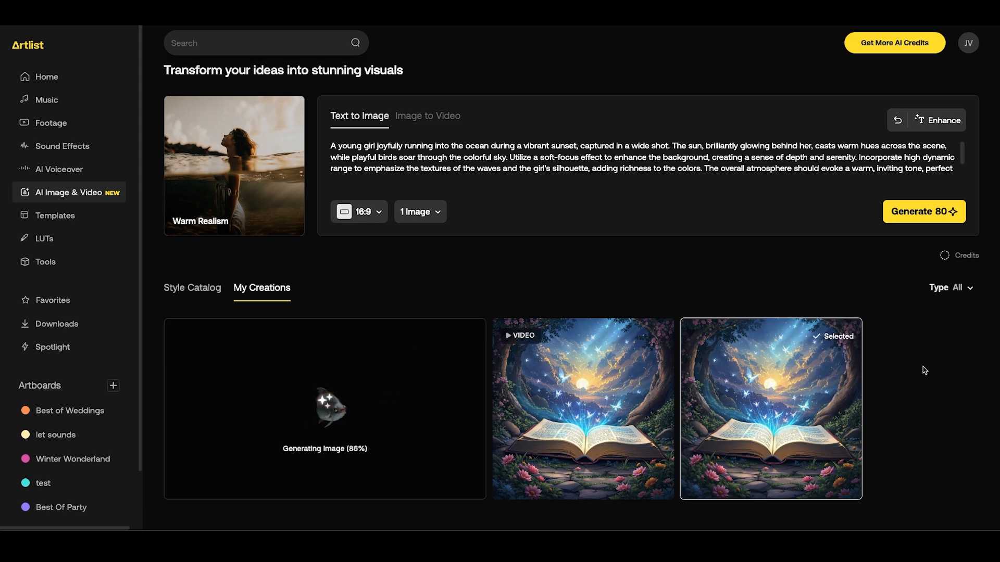
pyautogui.moveTo(268, 435)
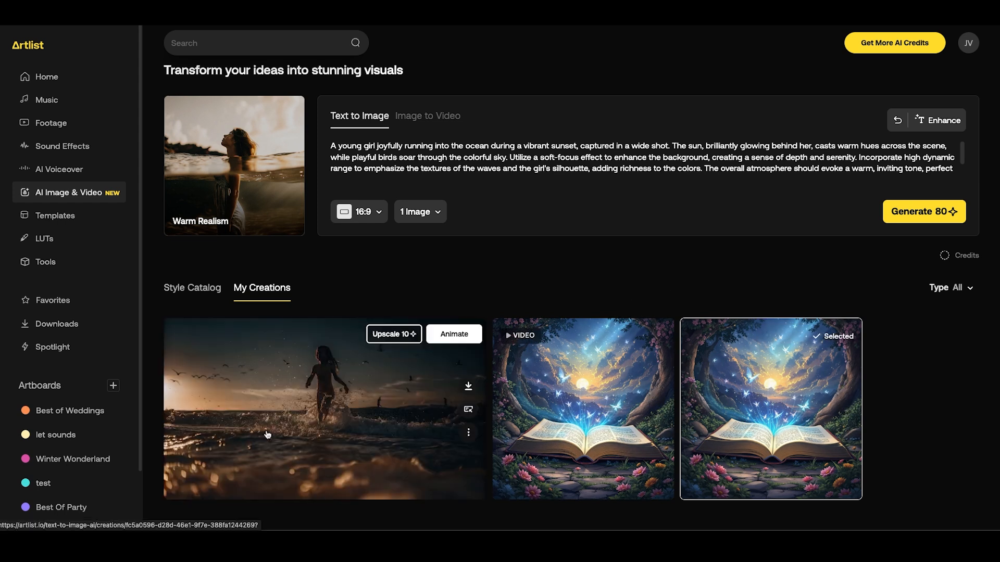
pyautogui.moveTo(424, 414)
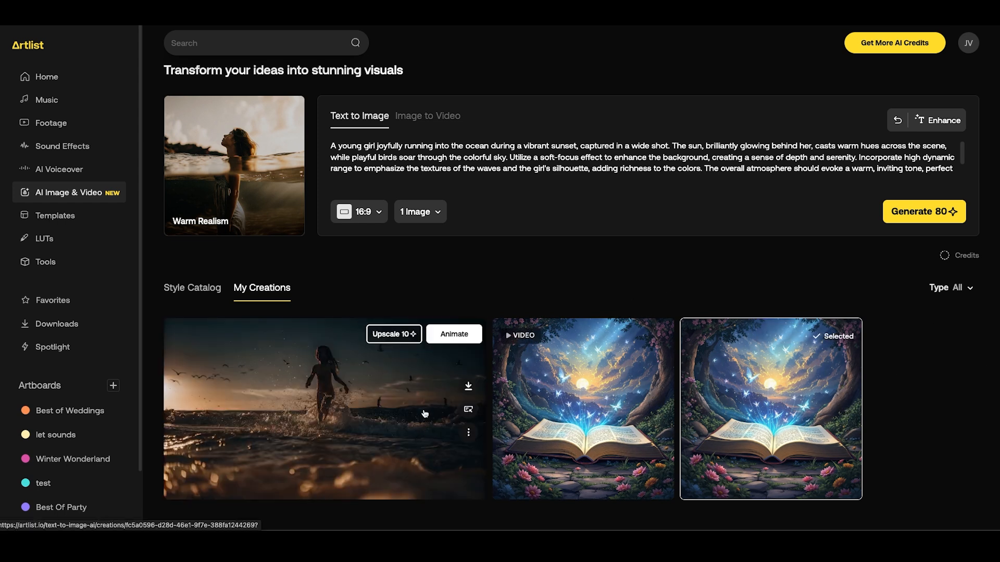
pyautogui.moveTo(394, 333)
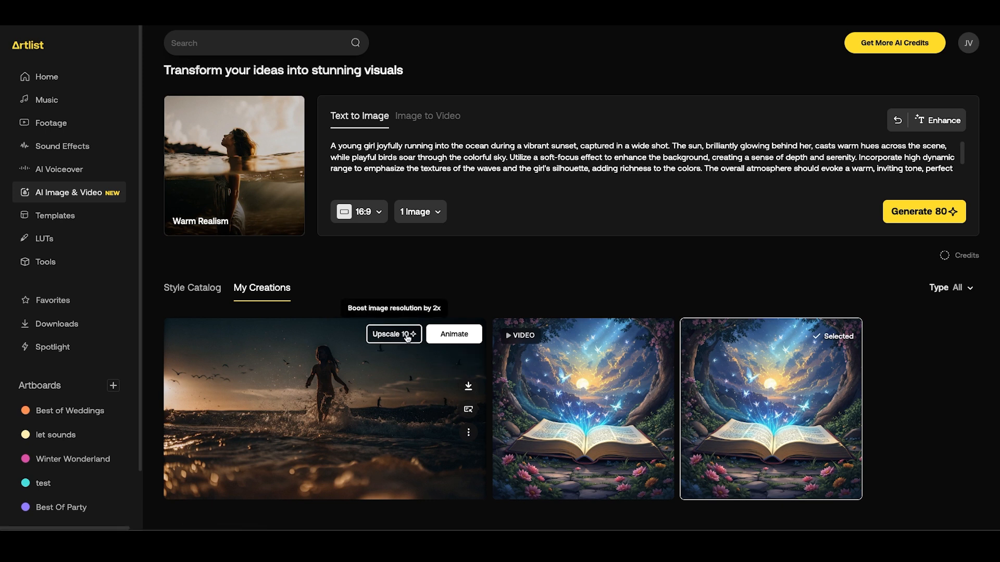
# Animate the finished ocean-sunset image from My Creations.
pyautogui.click(468, 433)
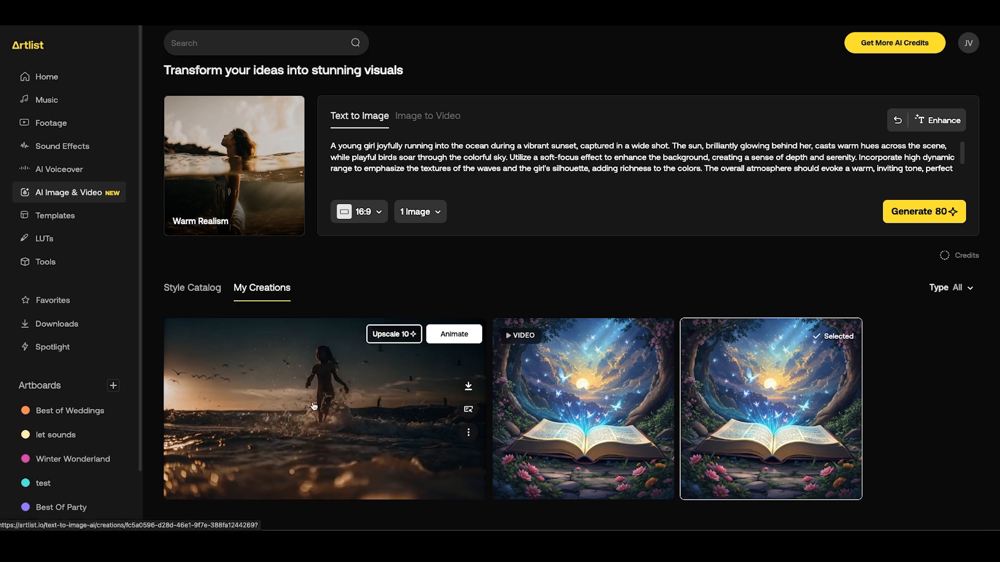
pyautogui.moveTo(454, 334)
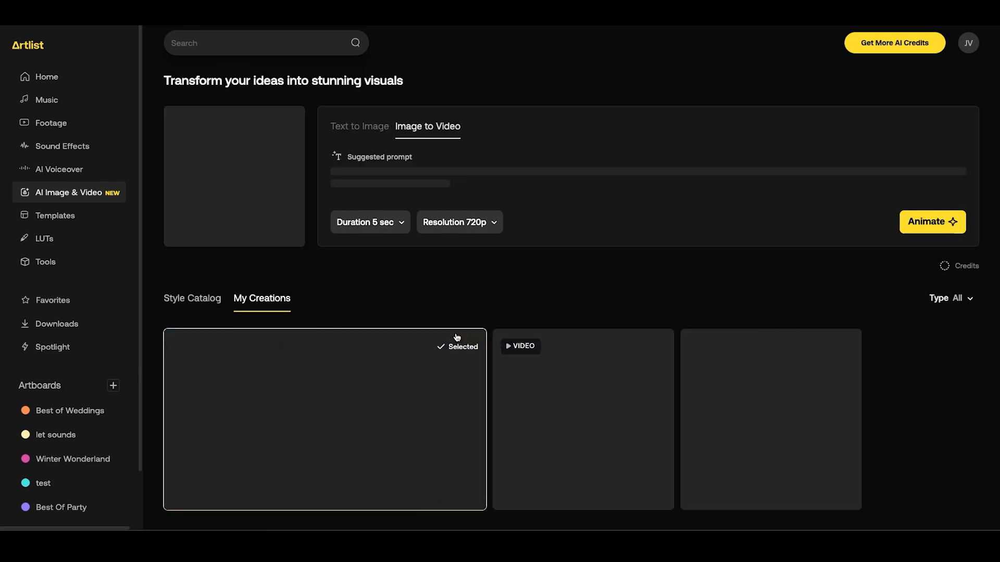
# Animate the beach image as a 5-second, 1080p video.
pyautogui.click(325, 419)
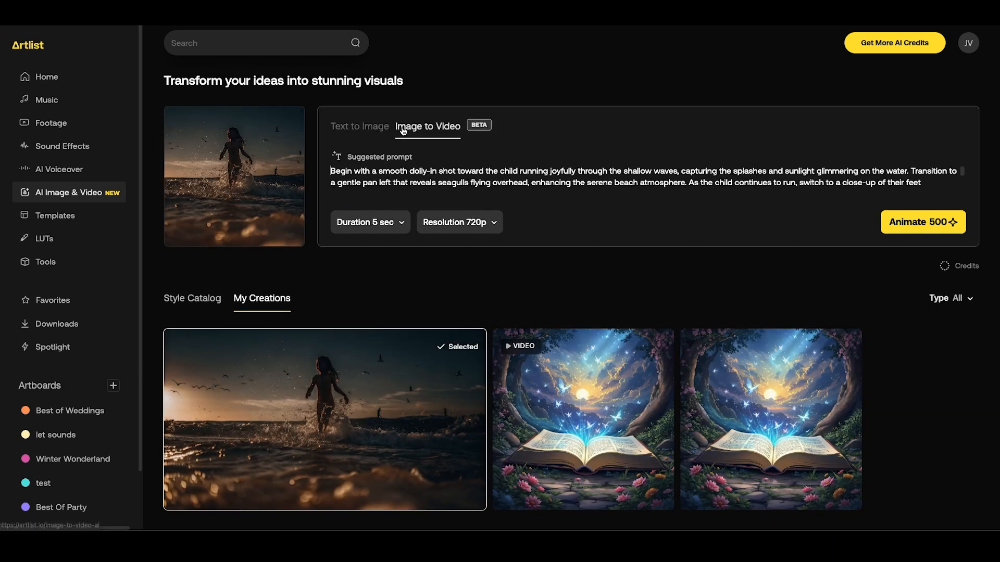
pyautogui.moveTo(446, 126)
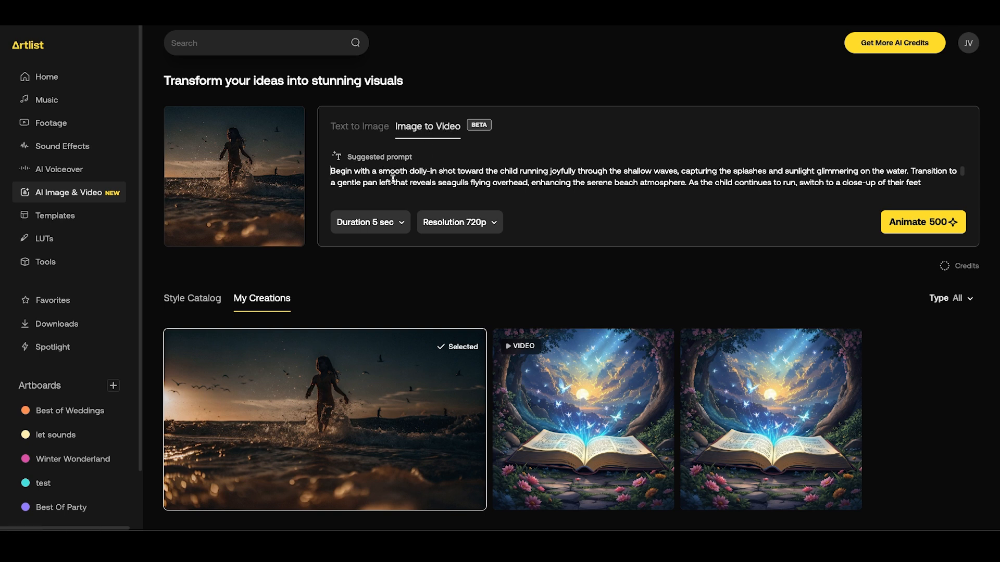
pyautogui.moveTo(511, 176)
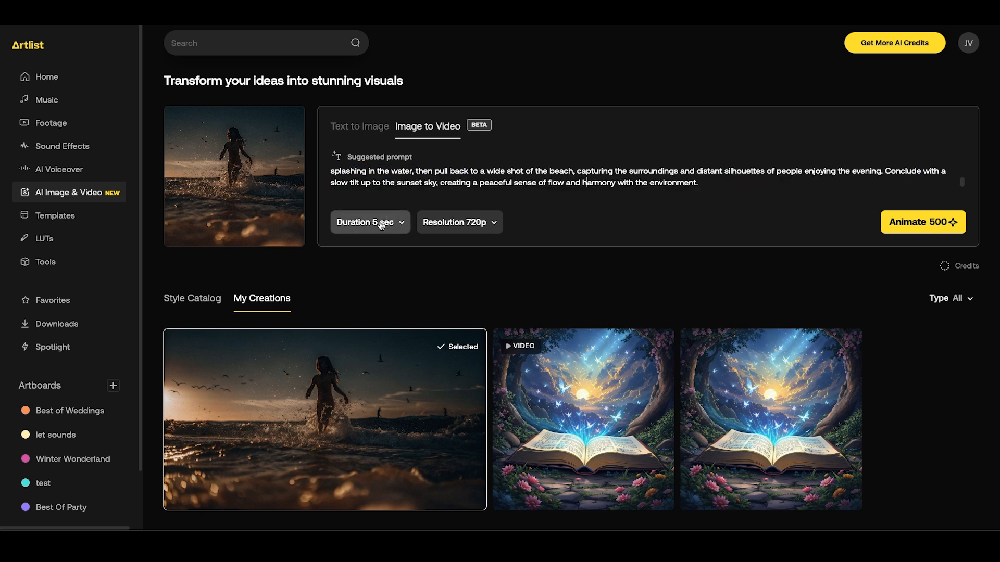
pyautogui.click(366, 269)
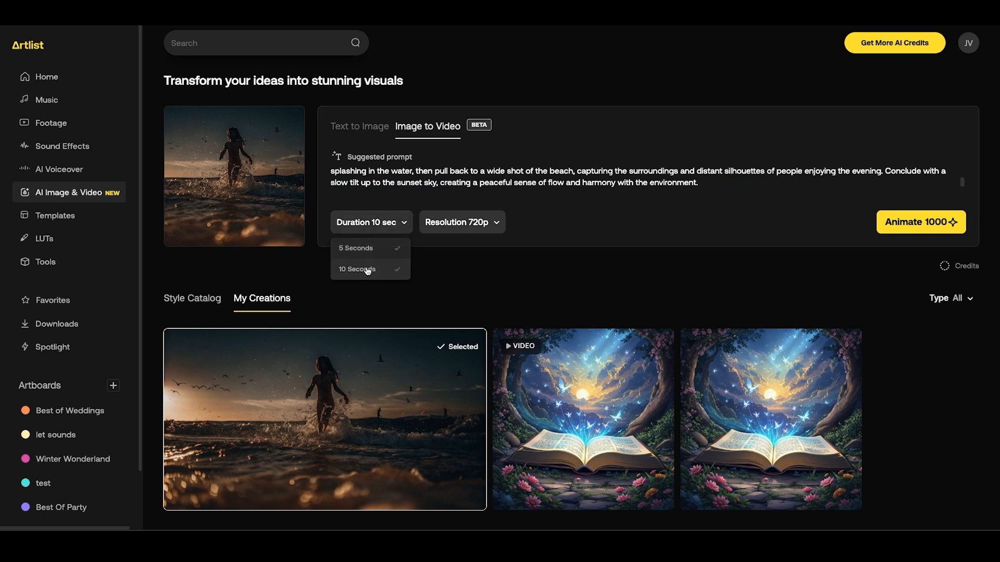
pyautogui.click(357, 248)
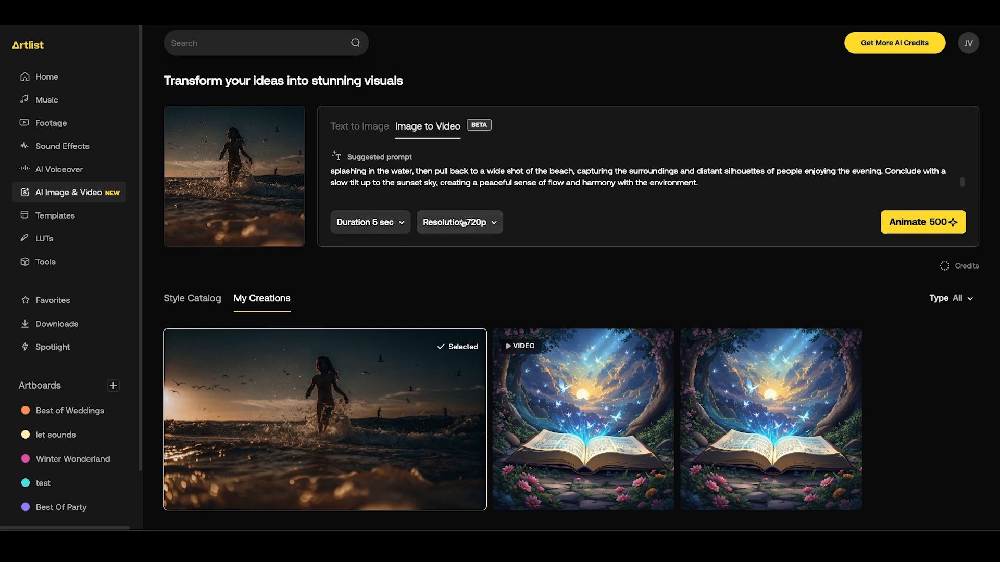
pyautogui.click(458, 222)
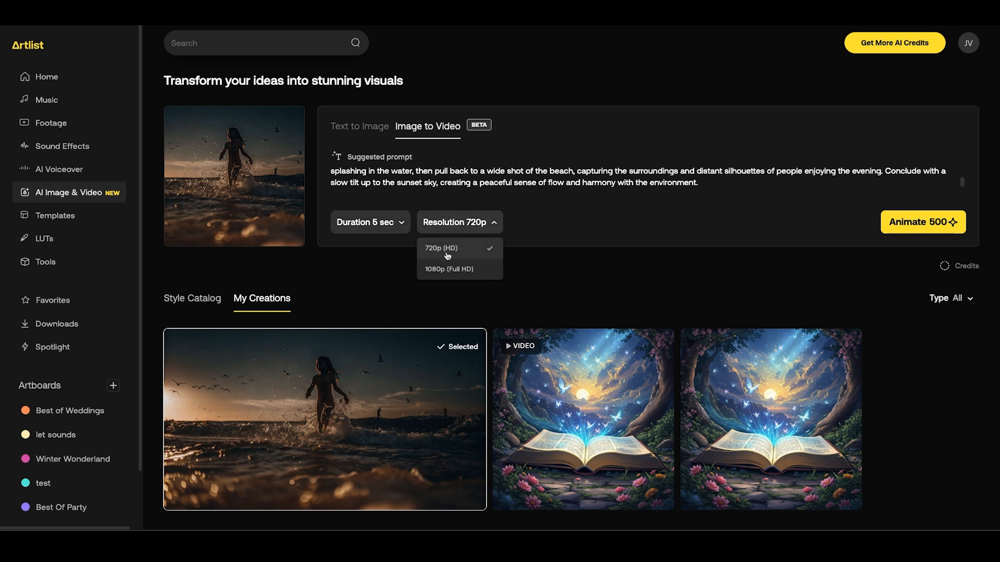
pyautogui.click(449, 269)
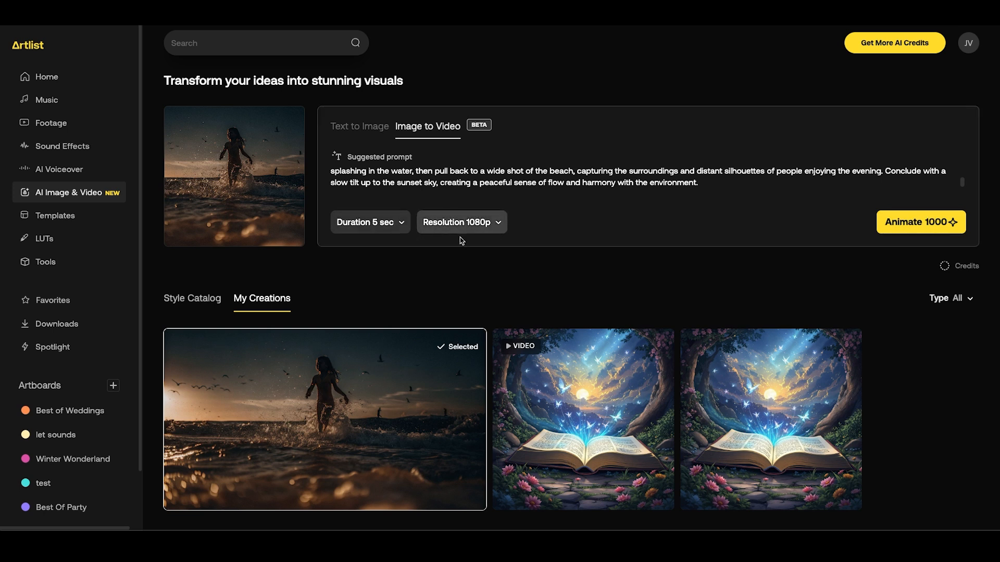
pyautogui.moveTo(466, 278)
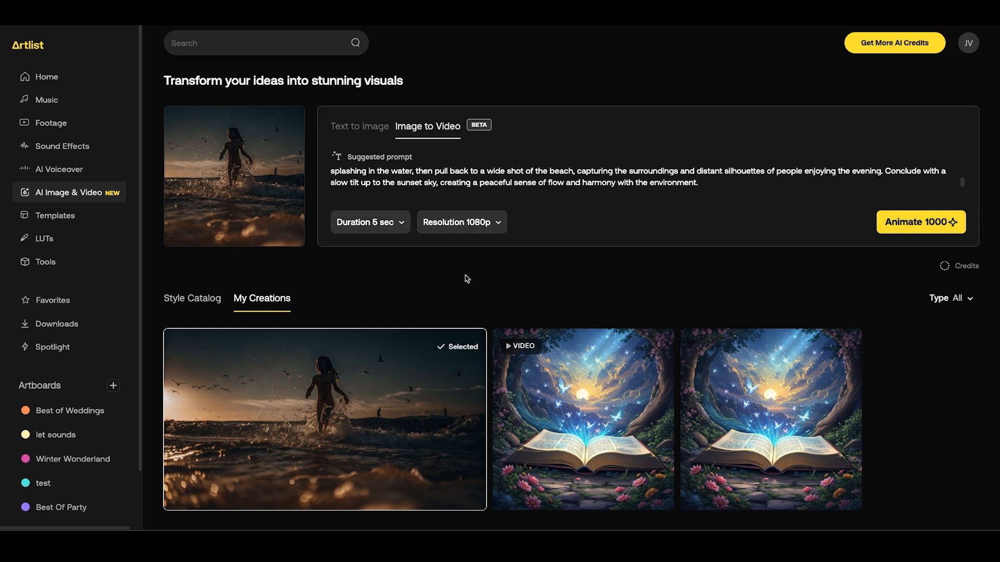
pyautogui.moveTo(438, 239)
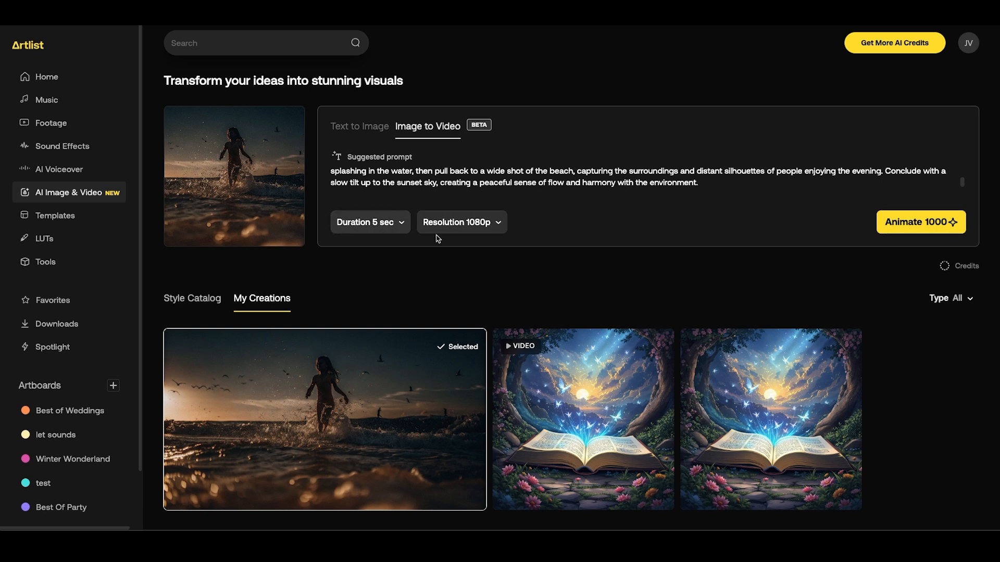
pyautogui.moveTo(922, 231)
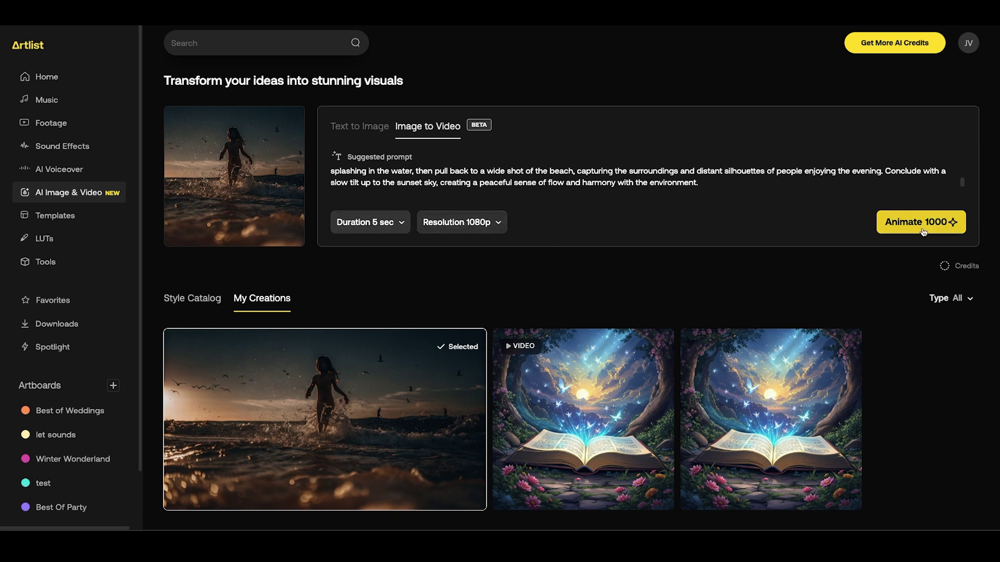
pyautogui.click(920, 221)
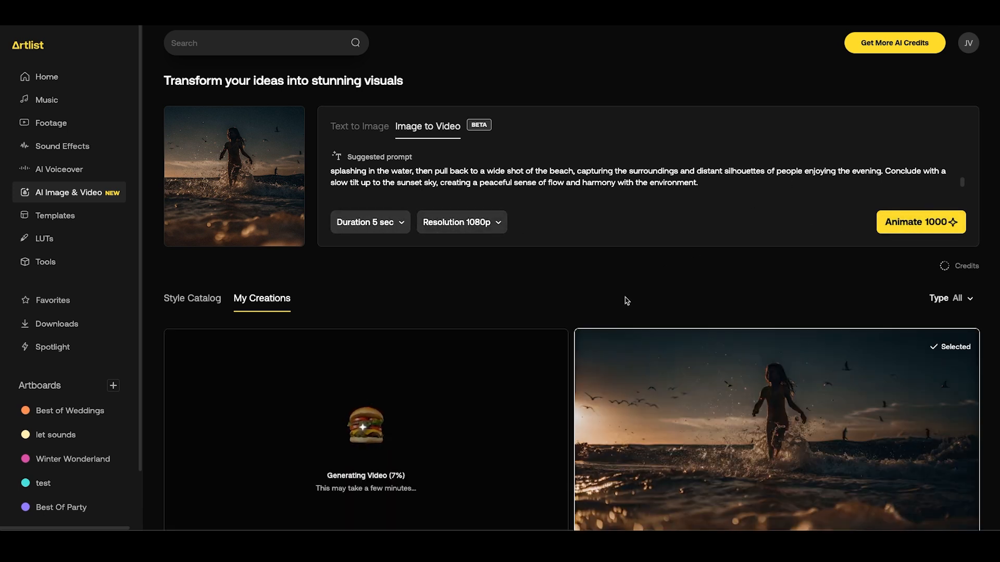
# Preview the finished beach video and return to the Style Catalog.
pyautogui.scroll(-3)
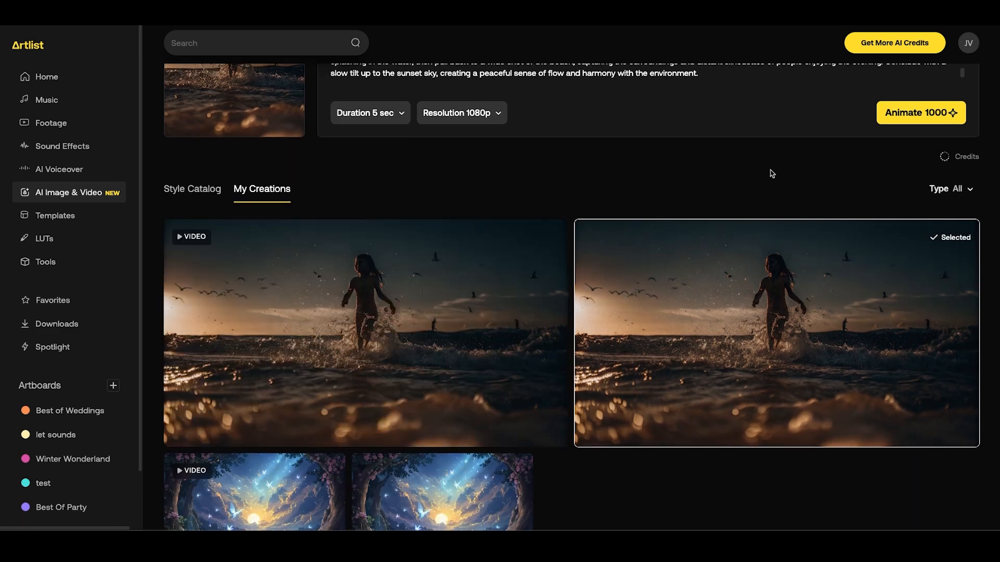
pyautogui.moveTo(367, 329)
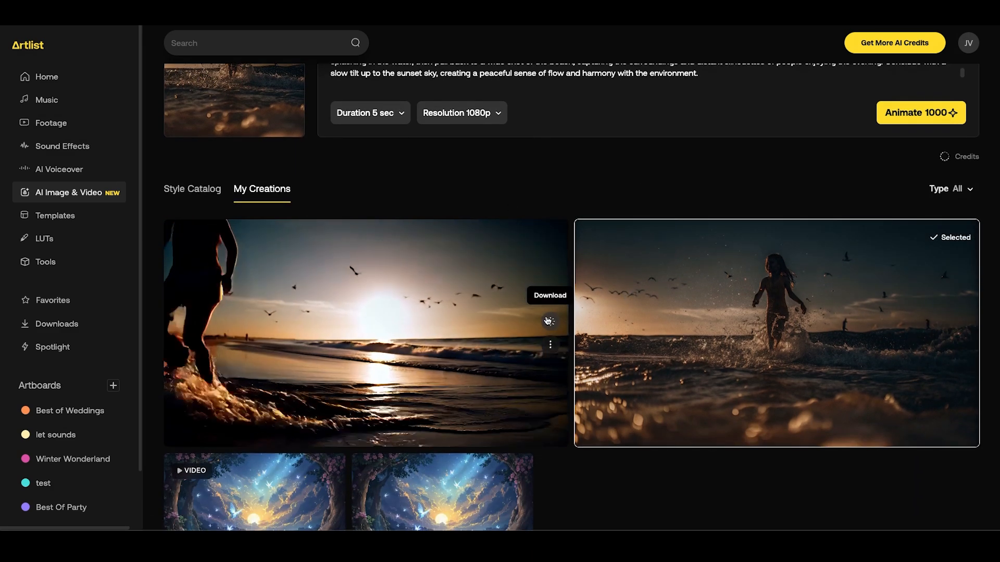
pyautogui.click(192, 189)
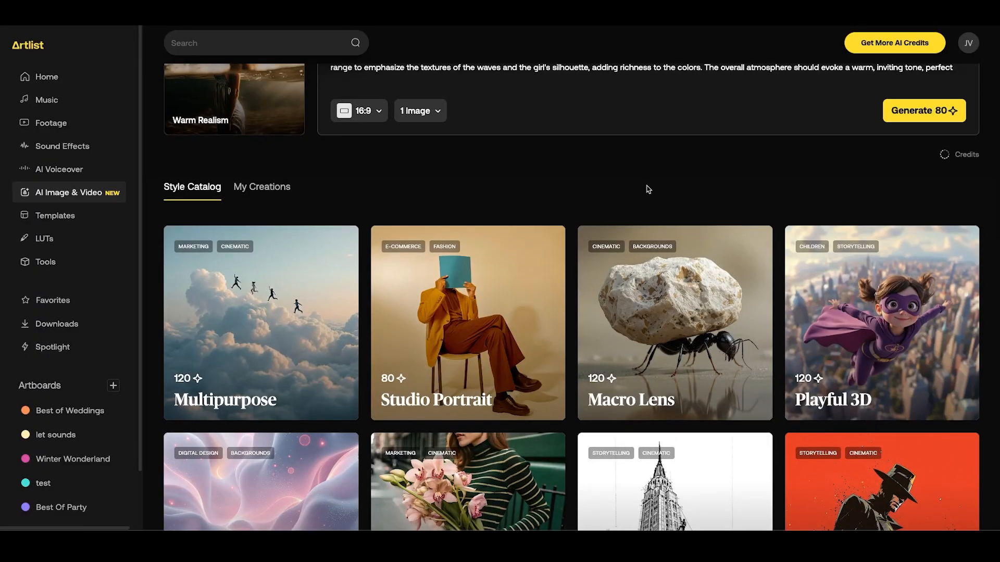
# Generate a Neon Future 'Shark dancing in a laser light show' image and send it to Animate.
pyautogui.scroll(-3)
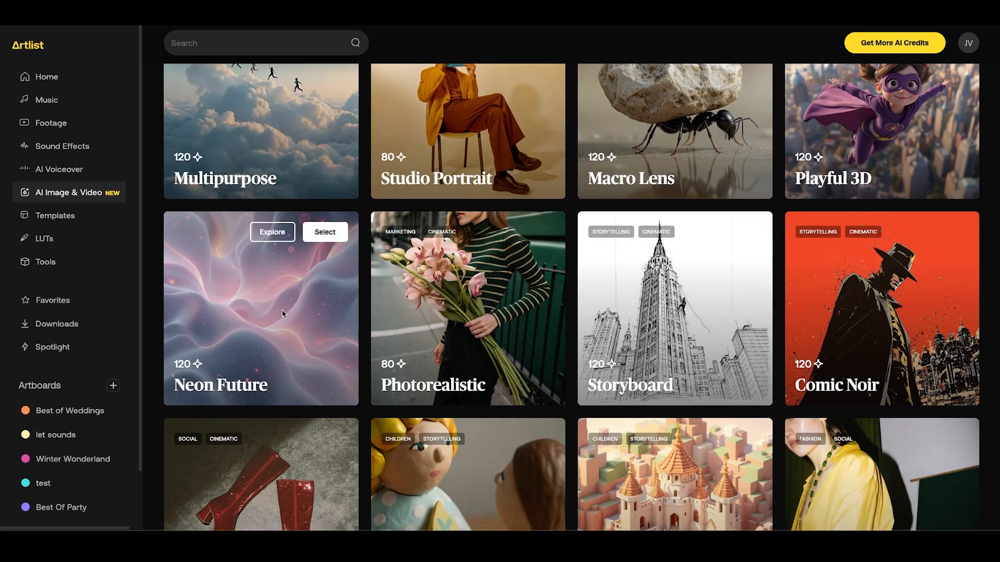
pyautogui.click(272, 231)
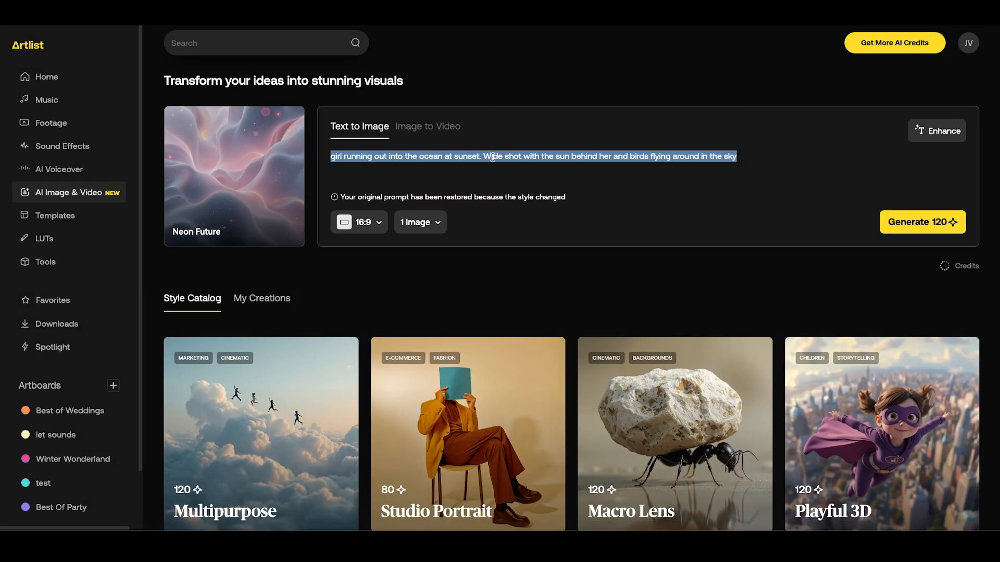
pyautogui.write('Shark dancing in a laser light show')
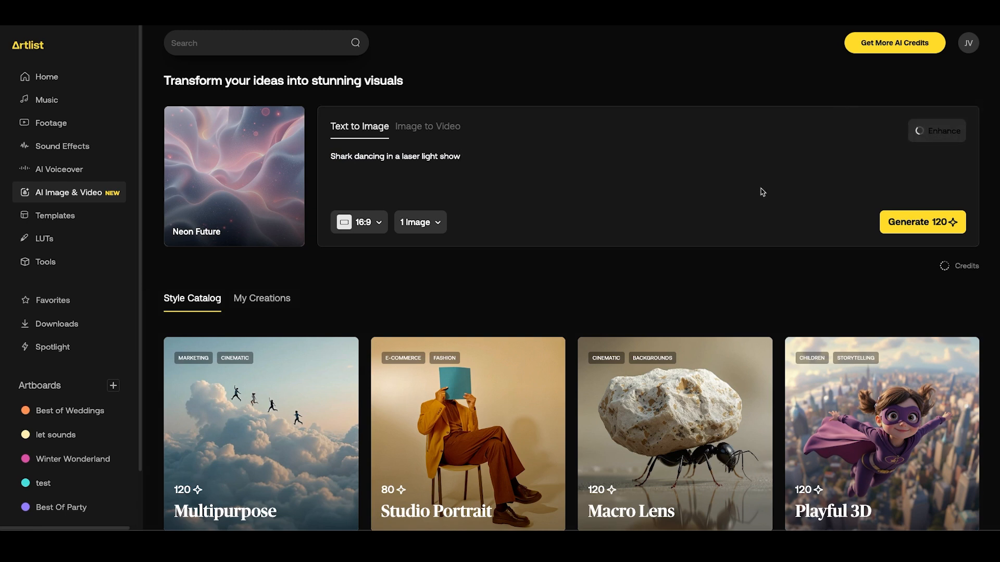
pyautogui.click(937, 130)
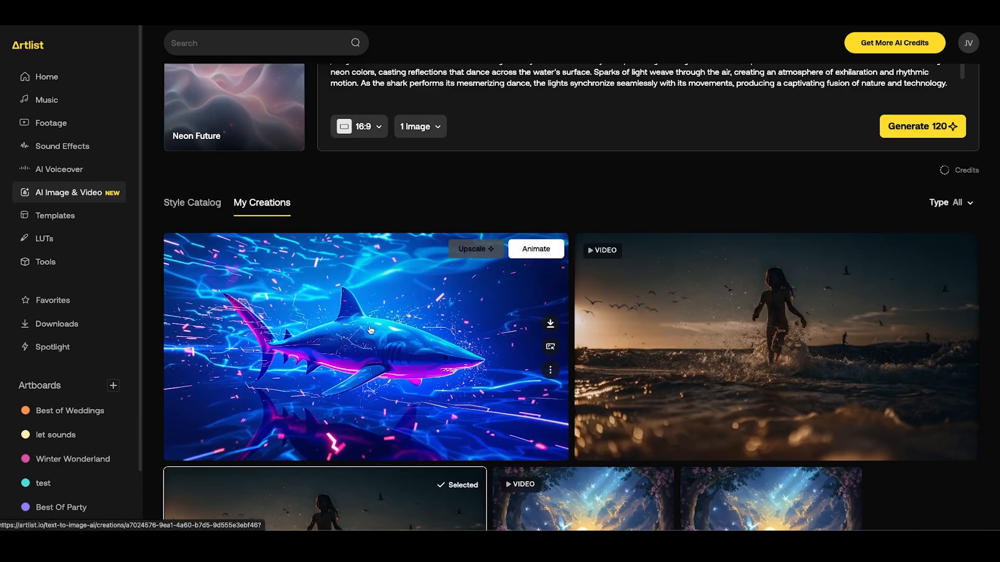
pyautogui.moveTo(389, 369)
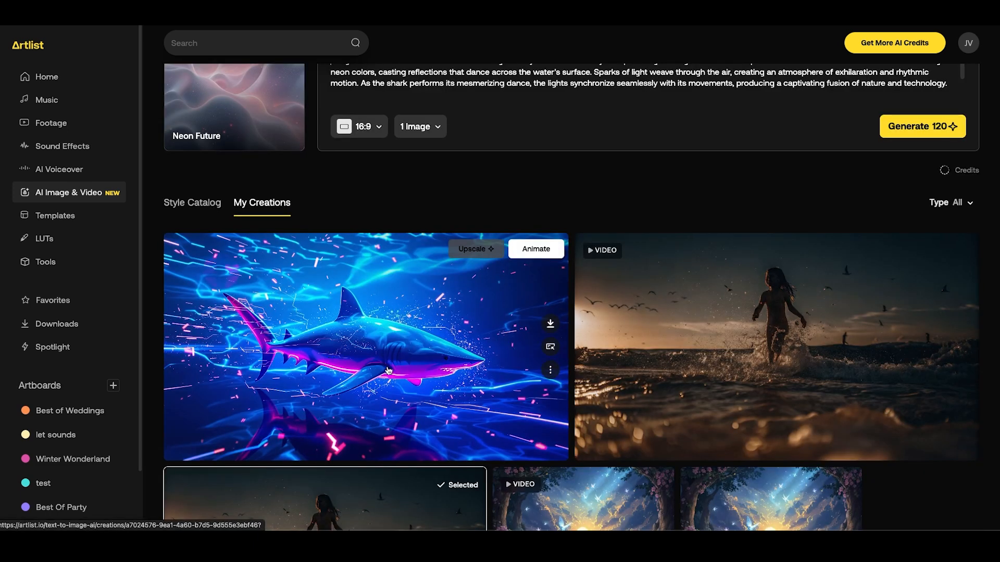
pyautogui.moveTo(535, 249)
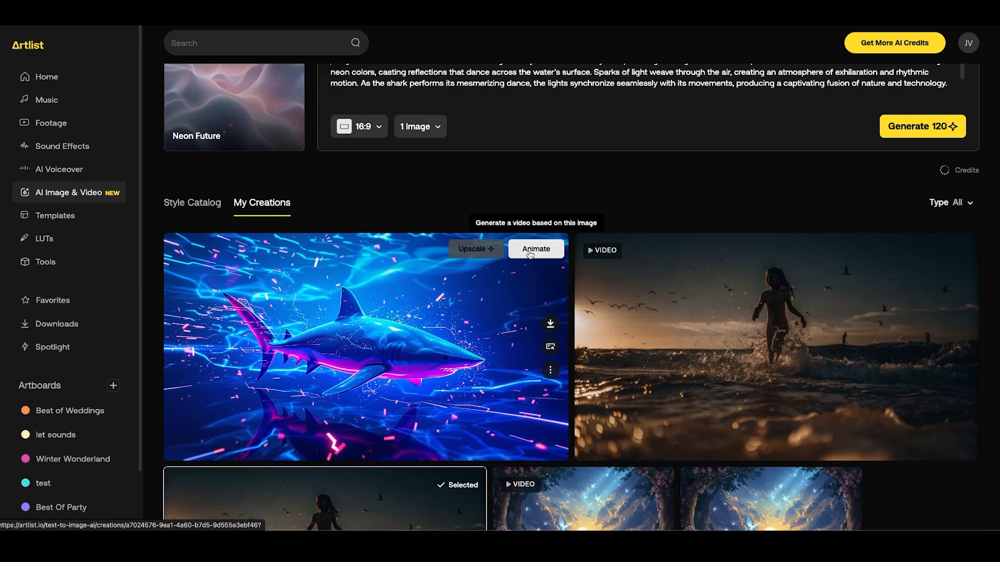
pyautogui.click(536, 248)
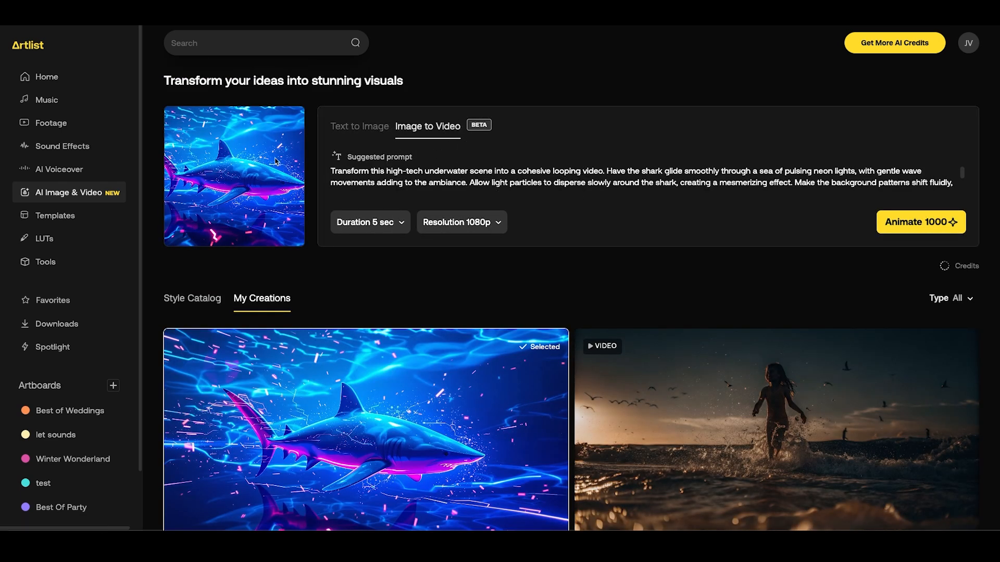
pyautogui.moveTo(208, 170)
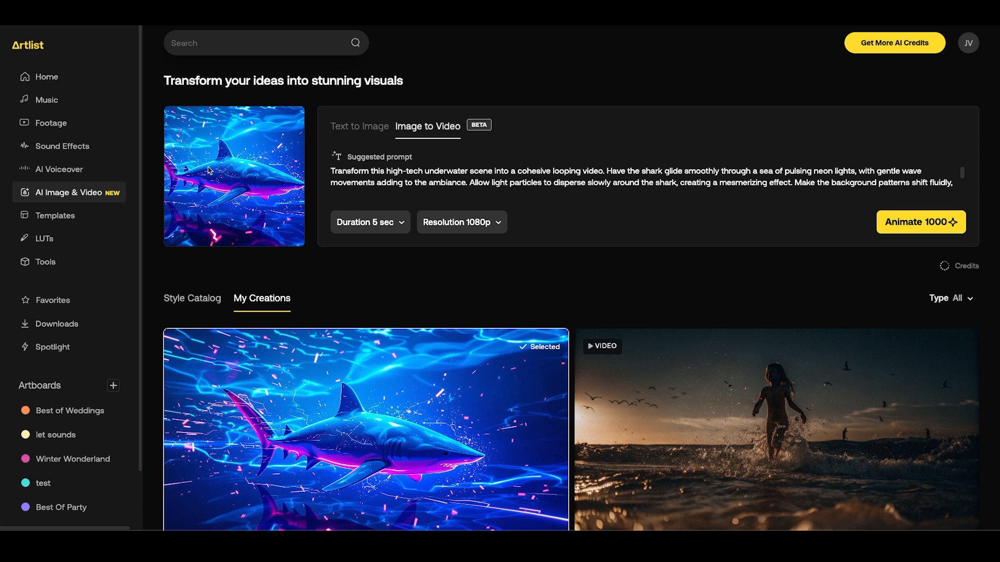
pyautogui.moveTo(245, 177)
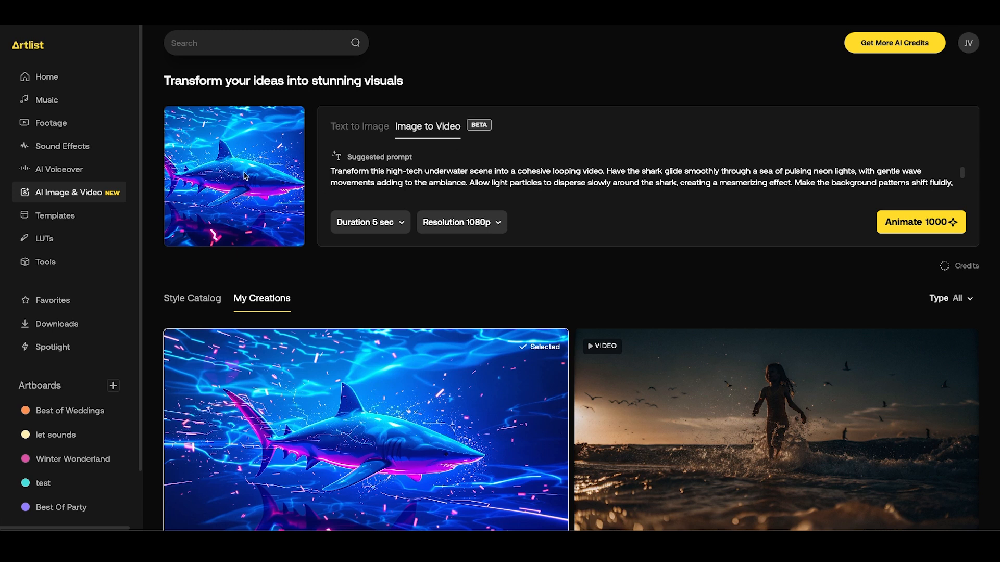
pyautogui.moveTo(253, 139)
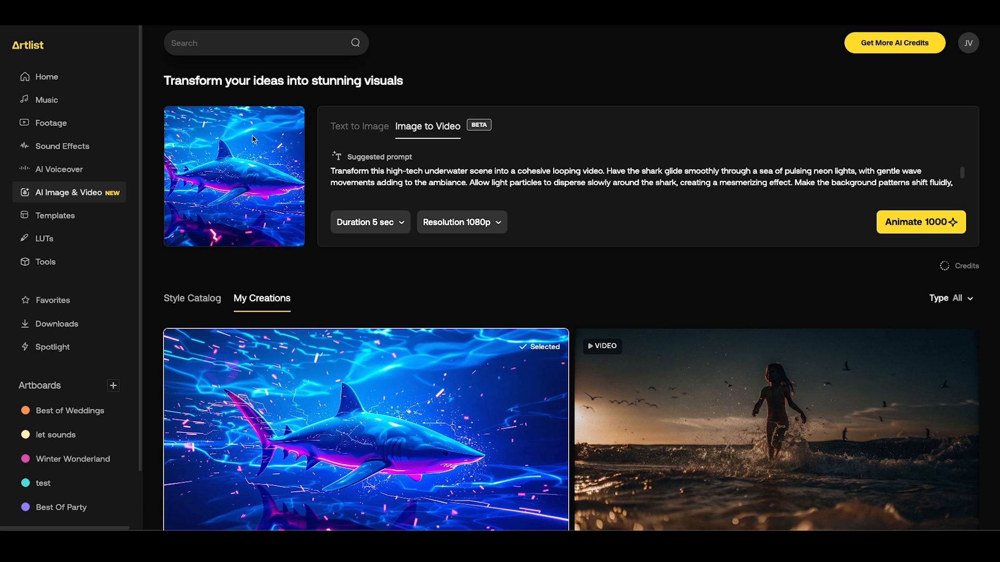
pyautogui.moveTo(369, 122)
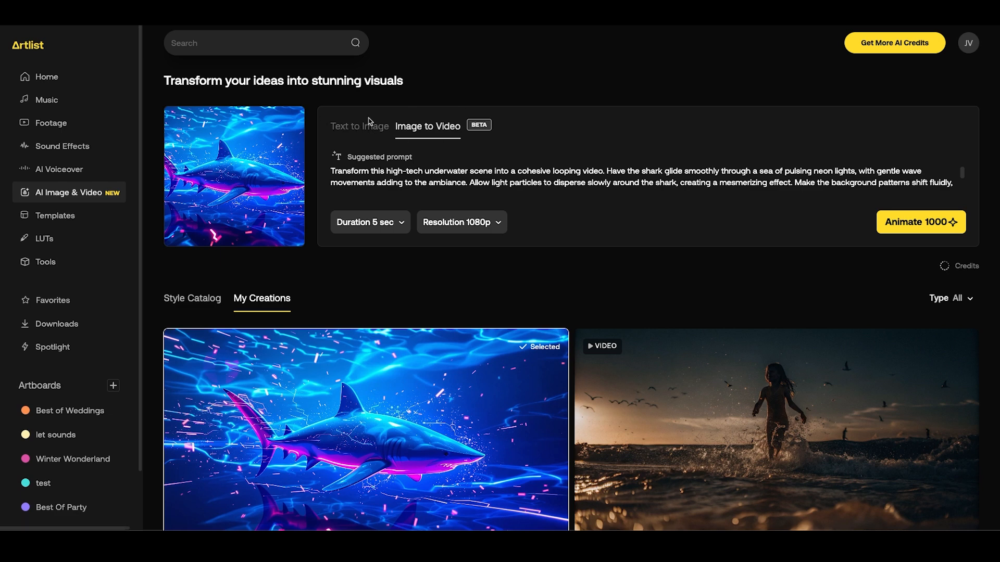
pyautogui.click(359, 125)
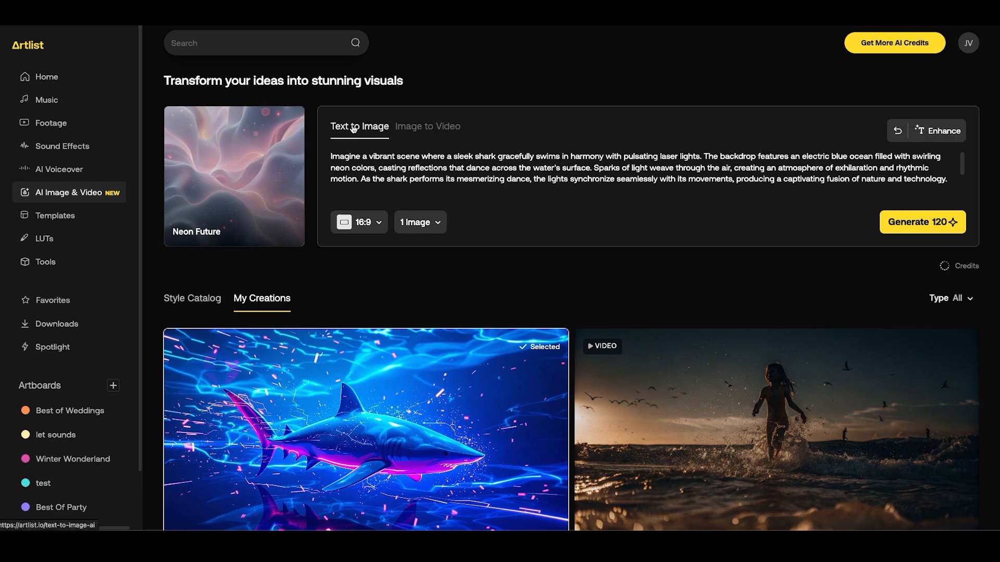
pyautogui.click(427, 126)
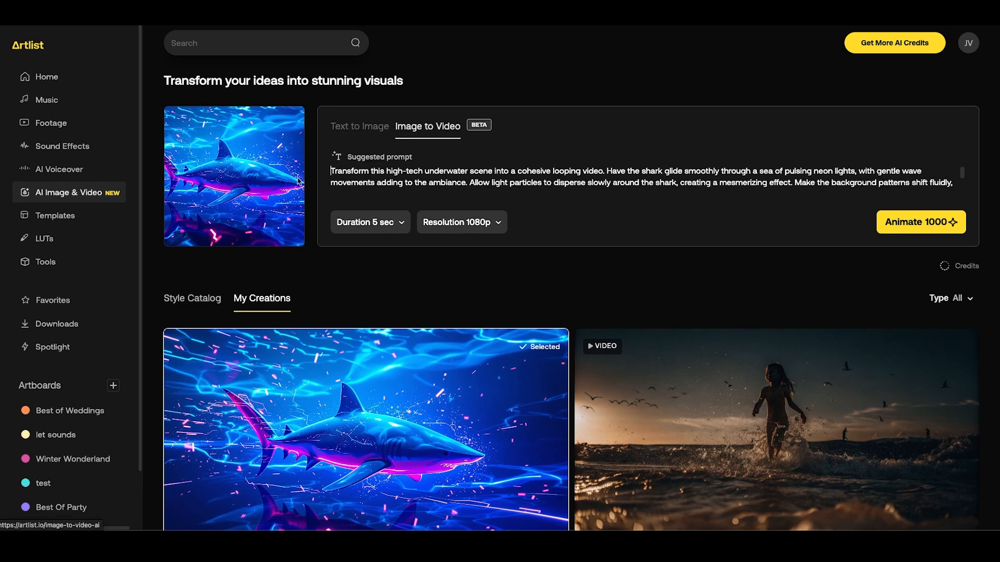
pyautogui.moveTo(920, 227)
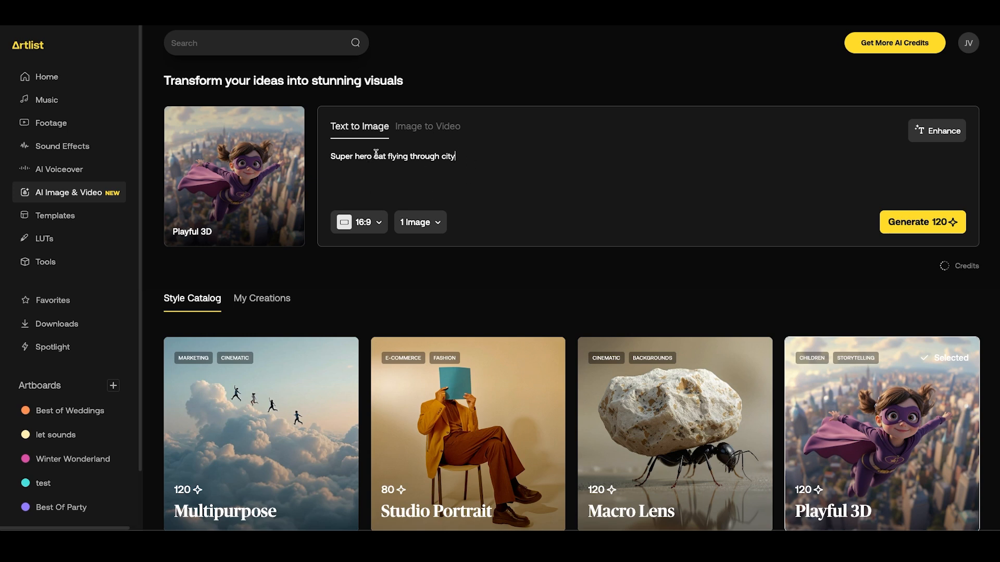
# Generate the Playful 3D superhero cat image and start animating it.
pyautogui.write('cat')
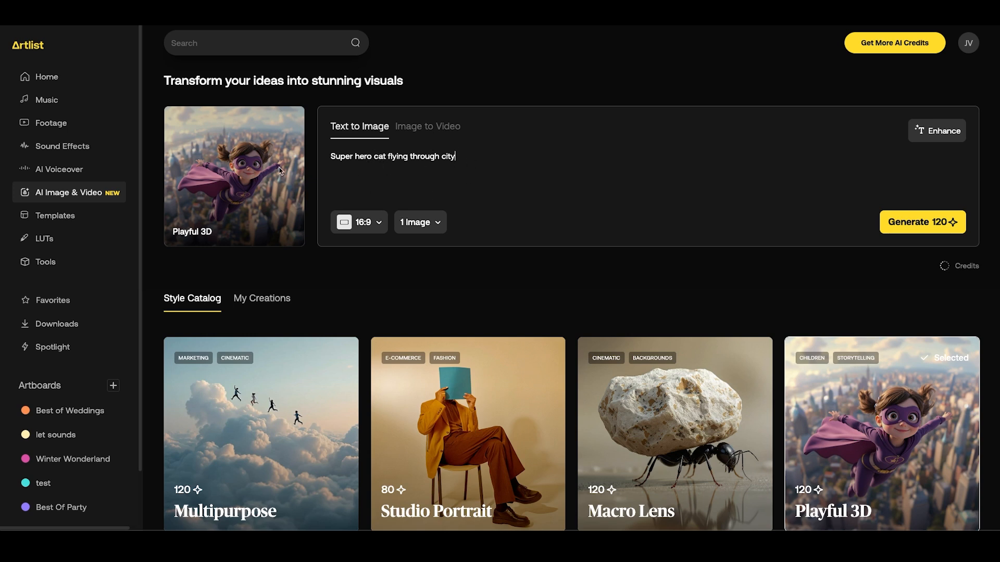
pyautogui.moveTo(935, 216)
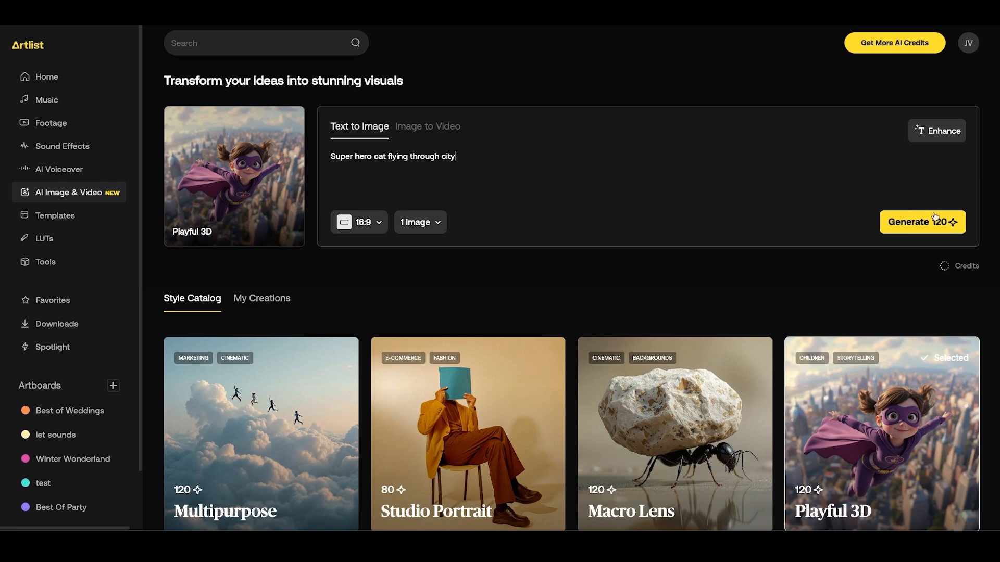
pyautogui.click(261, 297)
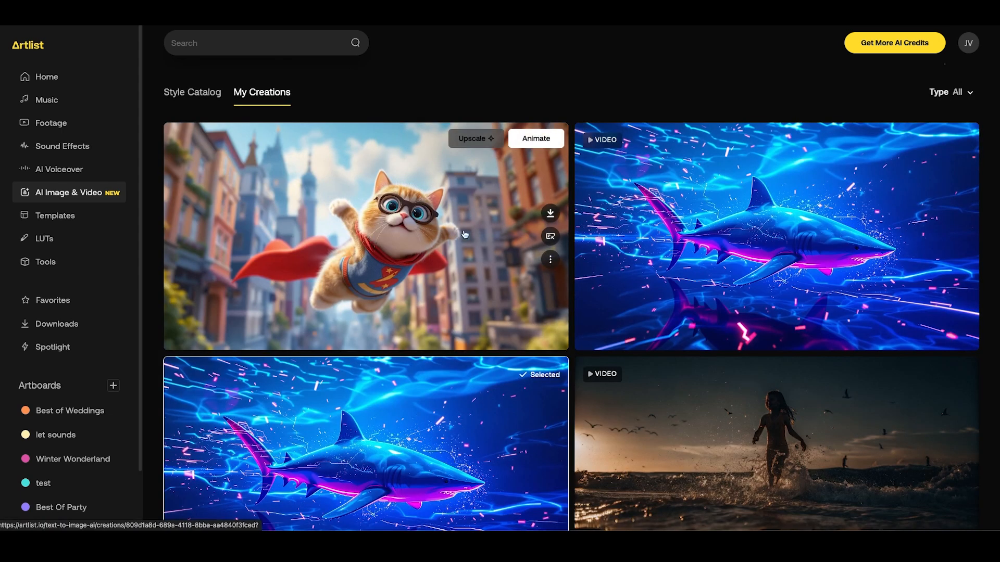
pyautogui.moveTo(414, 275)
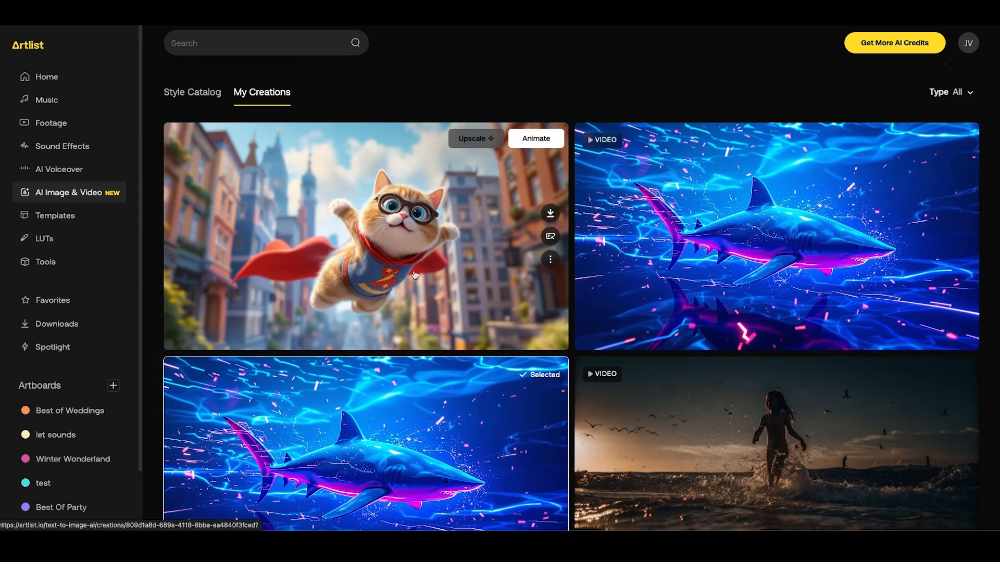
pyautogui.click(535, 137)
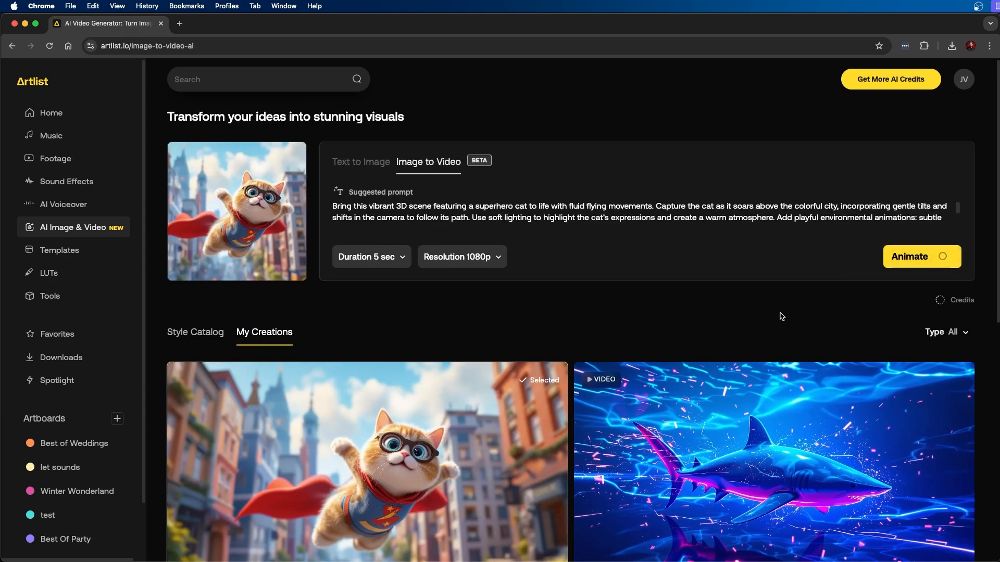
pyautogui.click(889, 79)
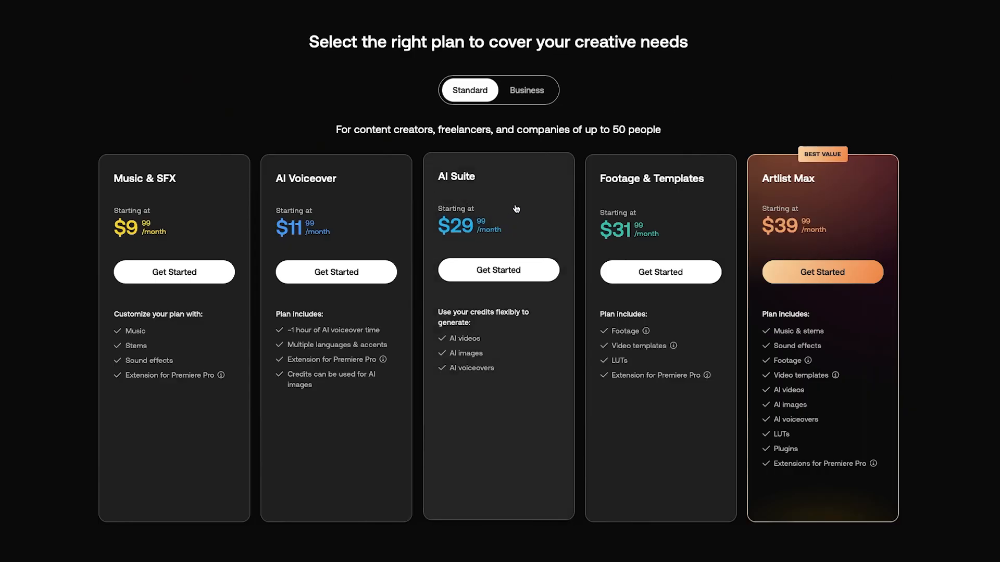
pyautogui.moveTo(519, 232)
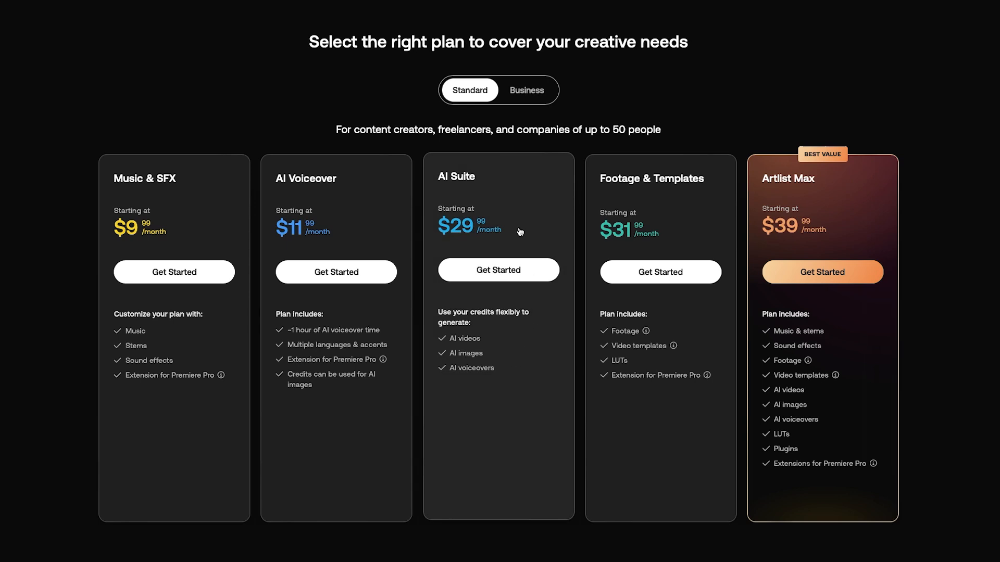
pyautogui.moveTo(499, 364)
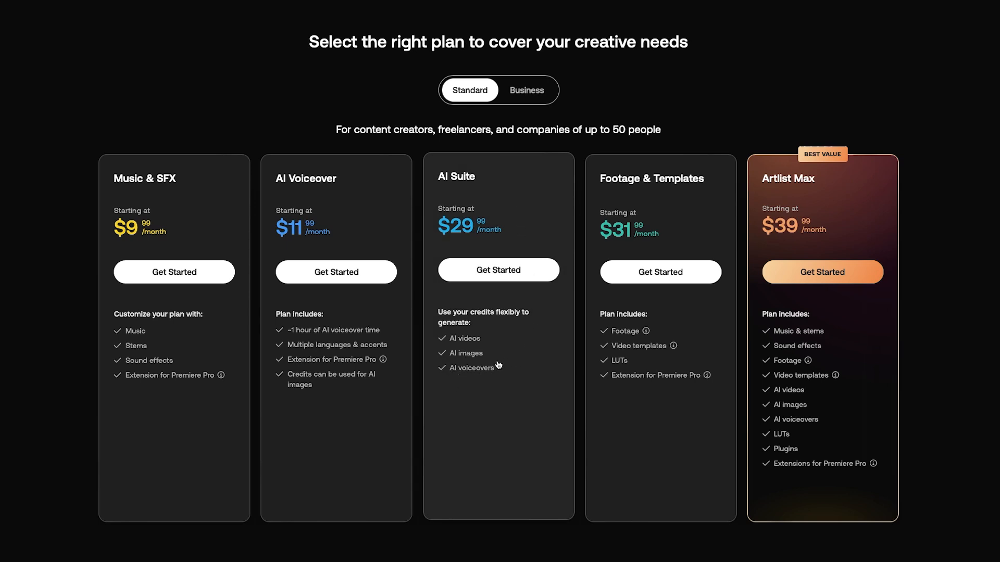